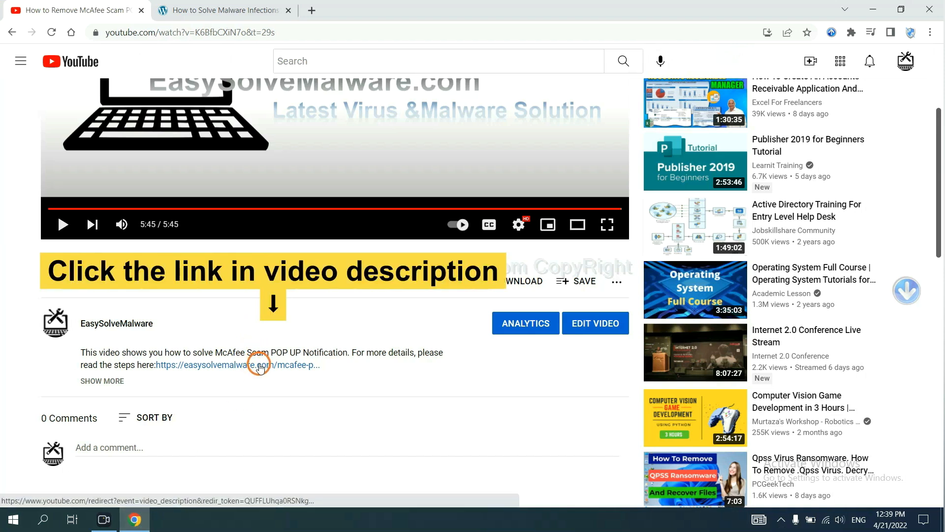
Follow the video-description link to the removal guide and download SpyHunter for Windows
left_click(244, 364)
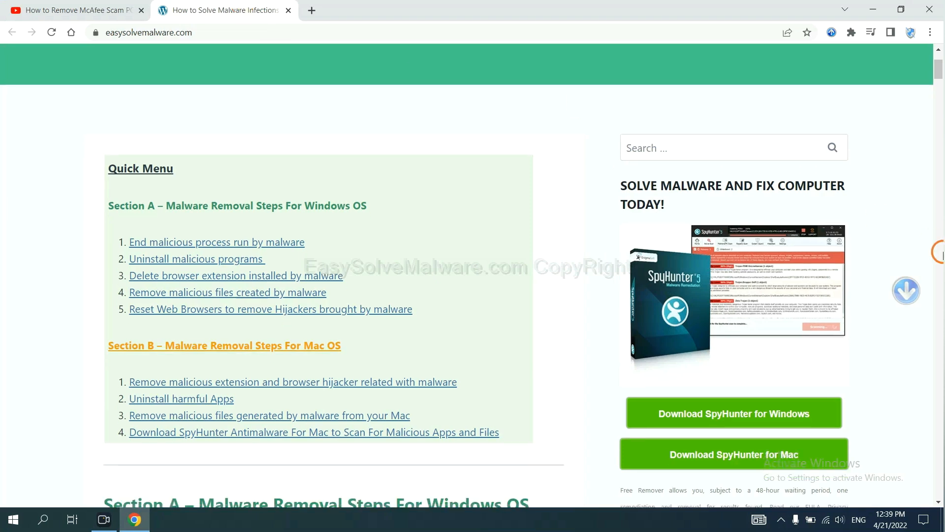
scroll("down", 3)
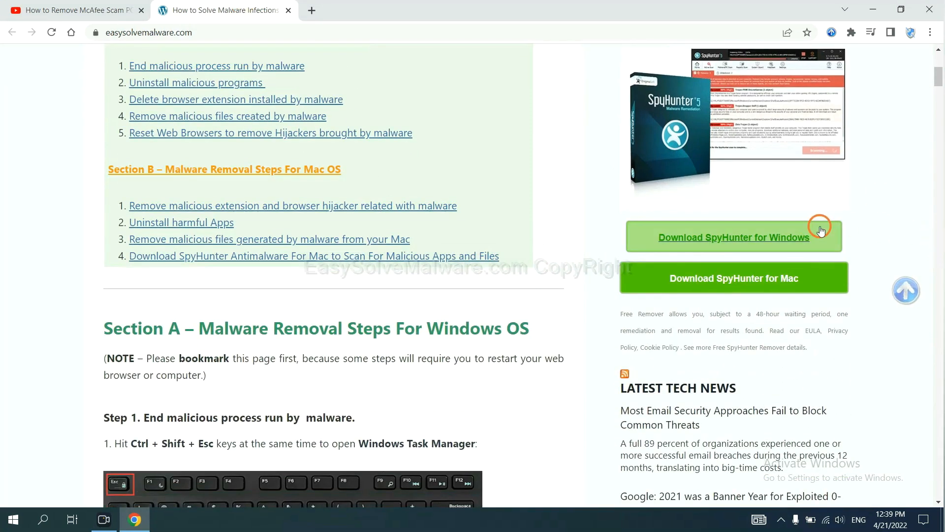
left_click(733, 237)
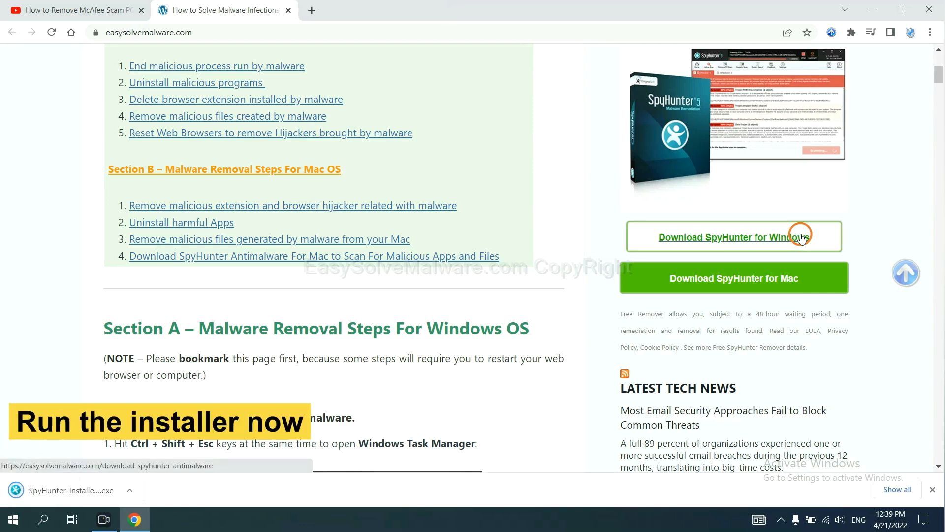
mouse_move(58, 489)
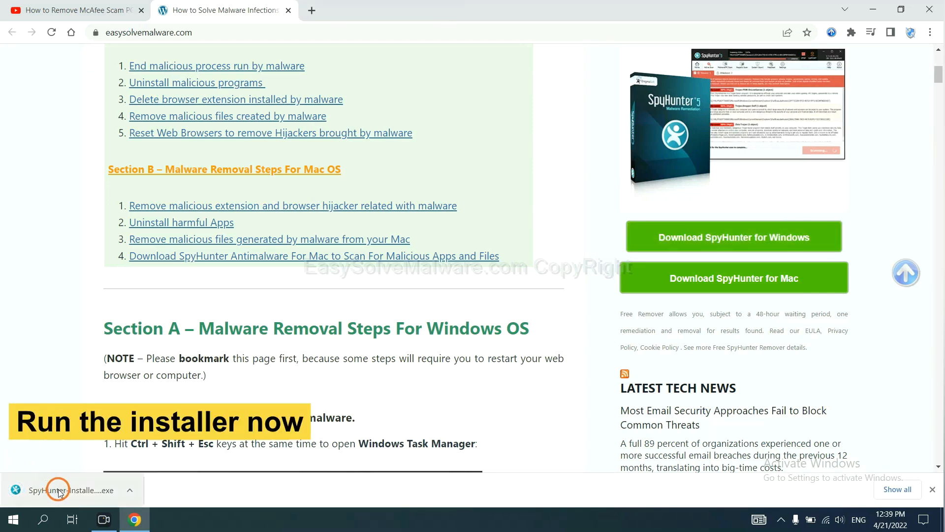
Run the downloaded installer in English, accept the EULA and install SpyHunter 5
left_click(57, 489)
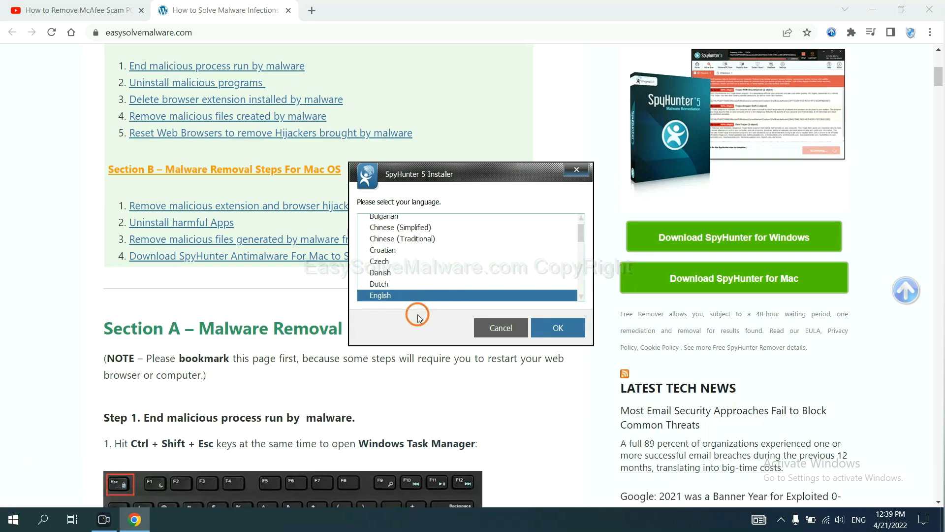
left_click(557, 327)
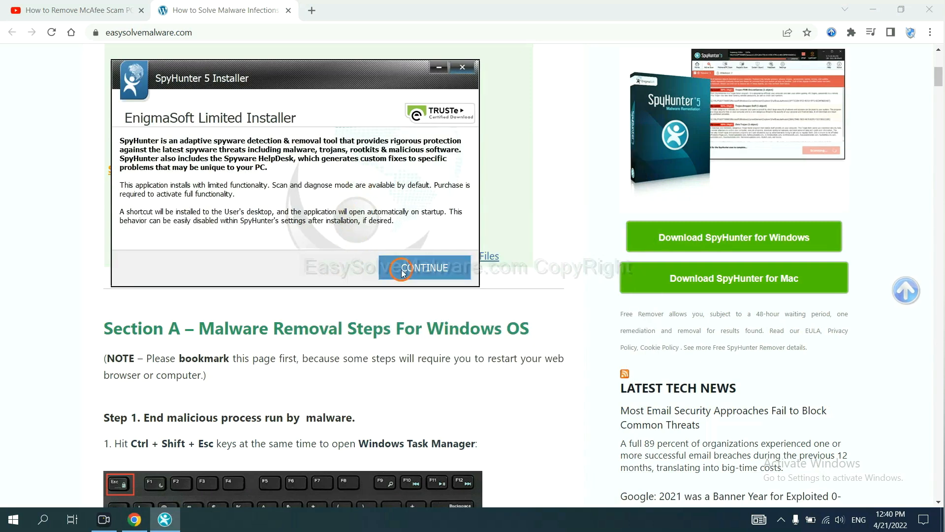
left_click(425, 268)
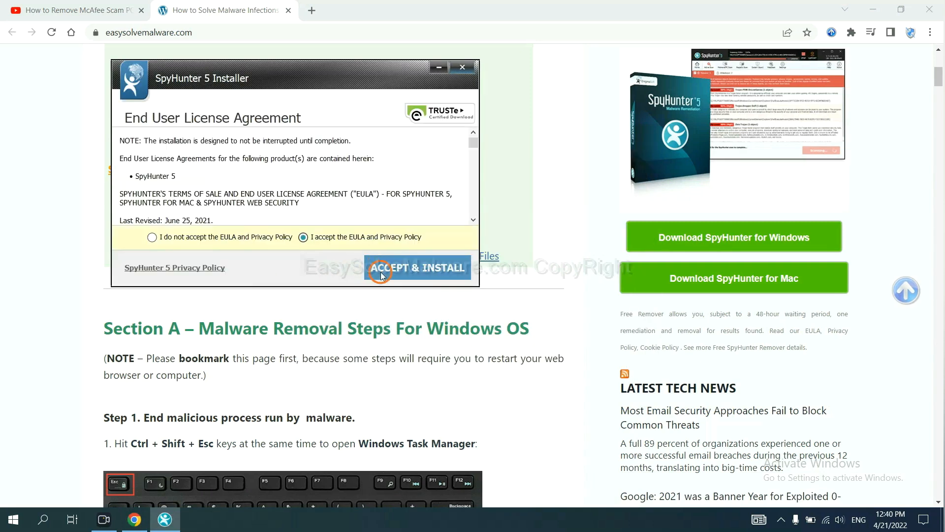
left_click(417, 267)
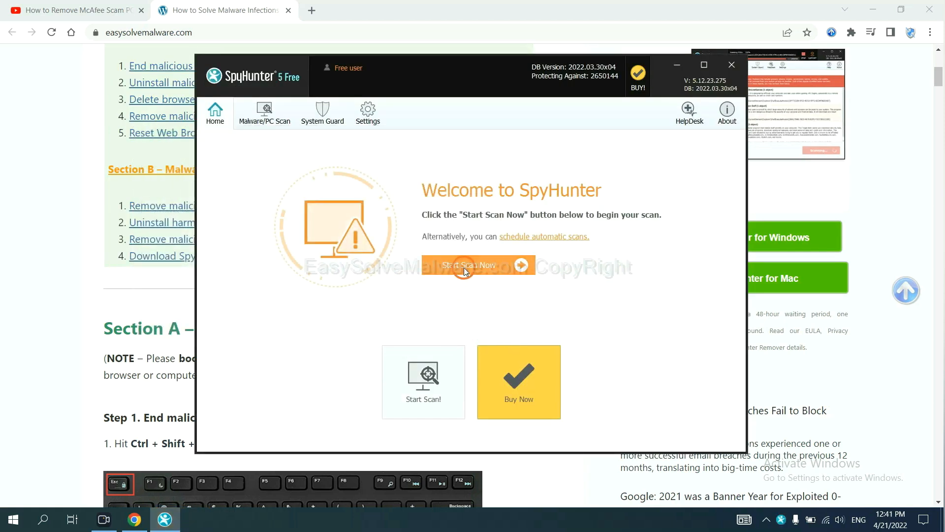
Scan the computer with SpyHunter and move past the detected unknown startup object
left_click(468, 266)
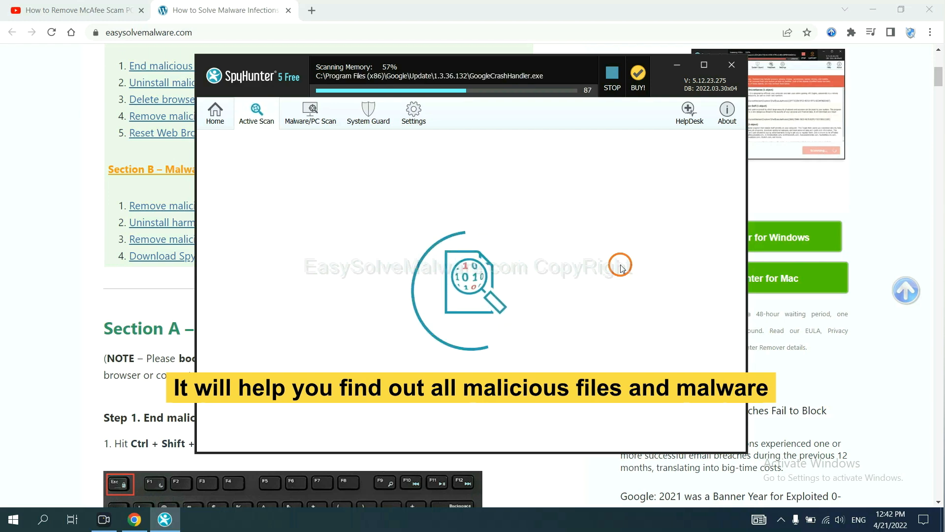
left_click(611, 72)
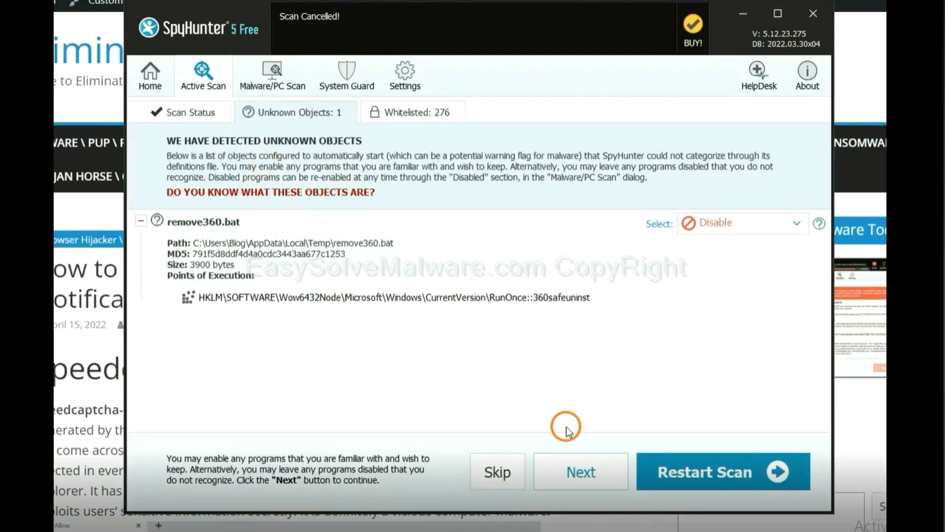
left_click(579, 471)
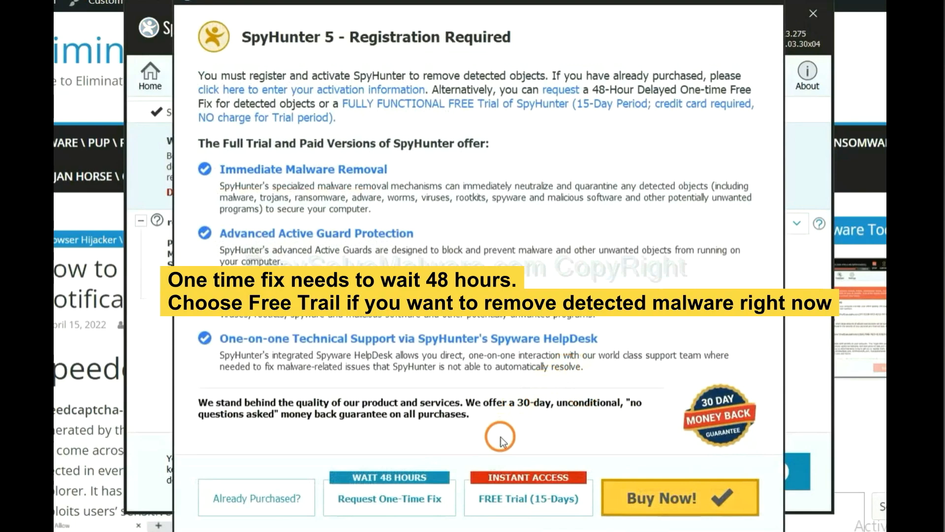
mouse_move(511, 435)
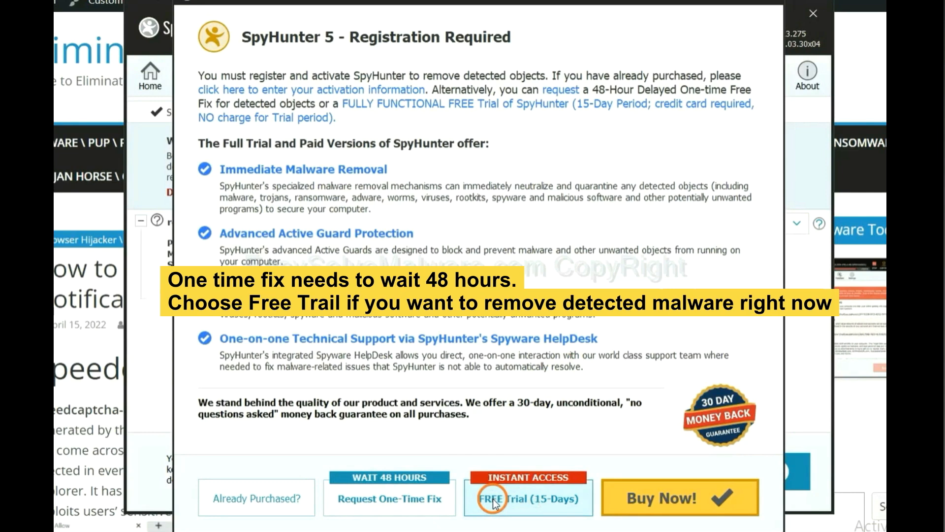
mouse_move(430, 494)
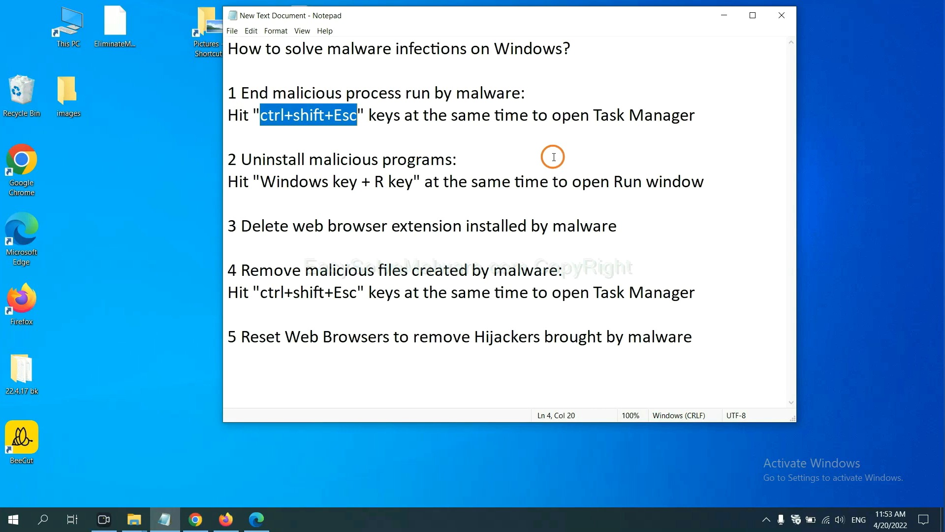
End the Usermode Font Driver Host process in Task Manager
left_click(336, 115)
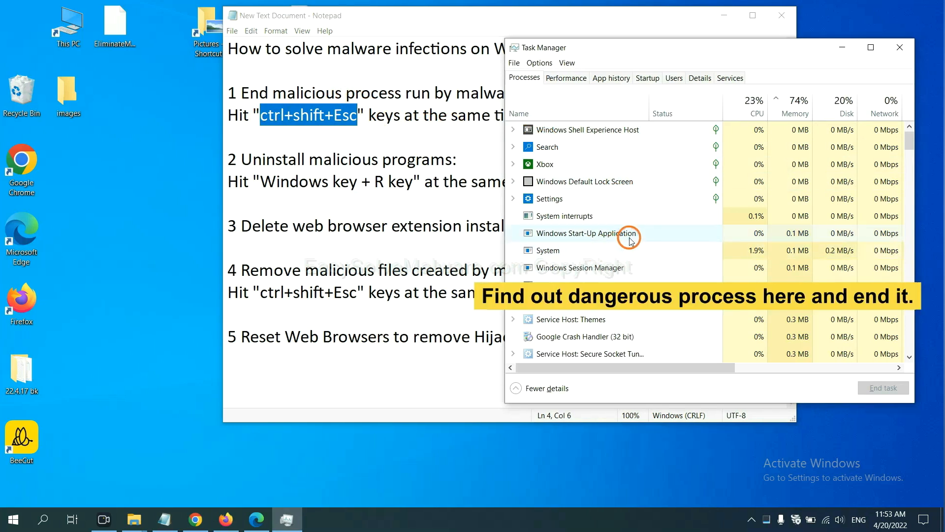
mouse_move(630, 250)
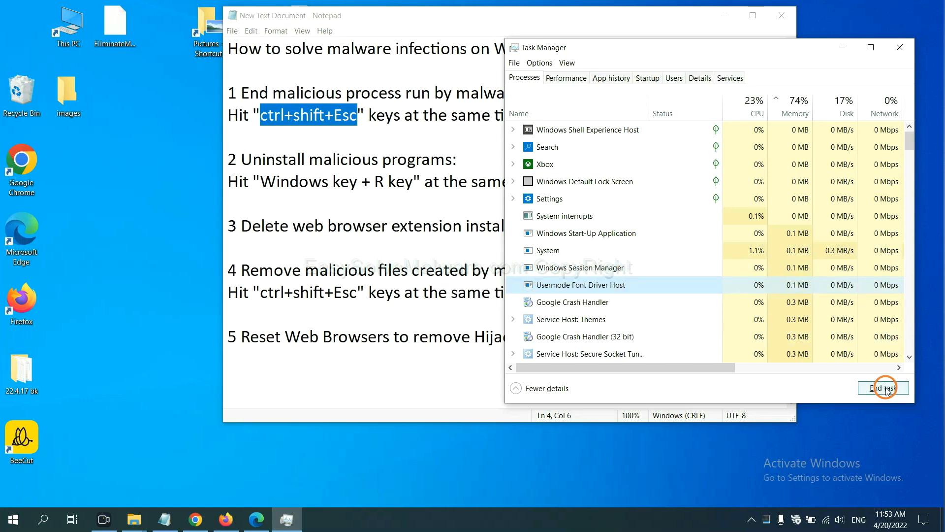
left_click(899, 47)
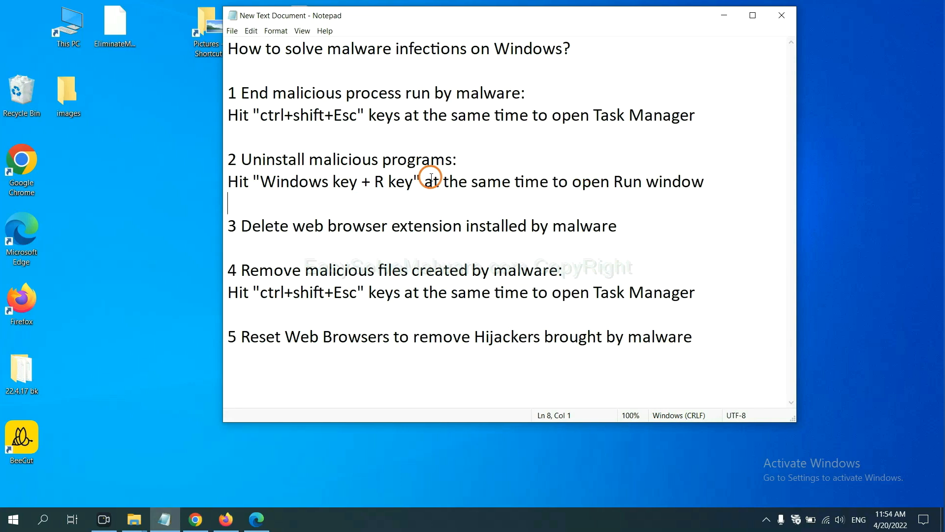
Launch Control Panel through the Run dialog (Win+R, 'control panel')
double_click(286, 181)
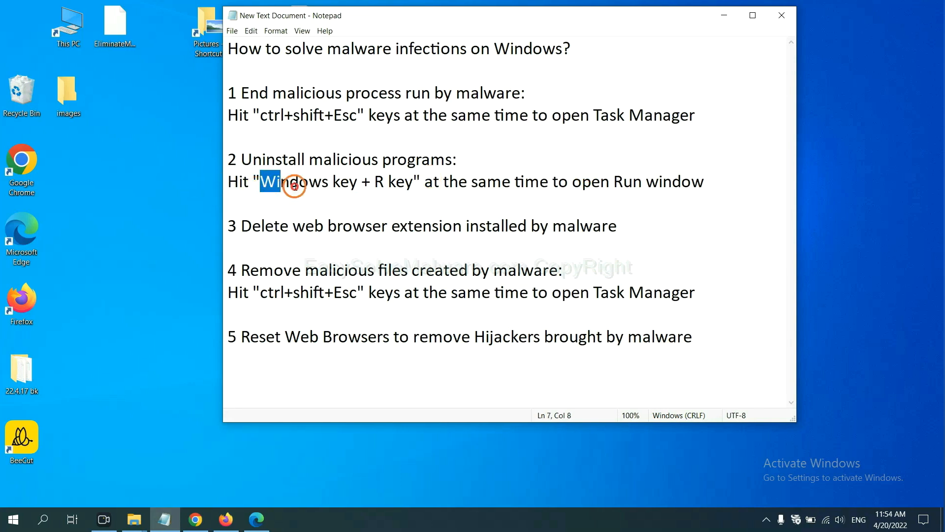
left_click_drag(286, 182, 410, 182)
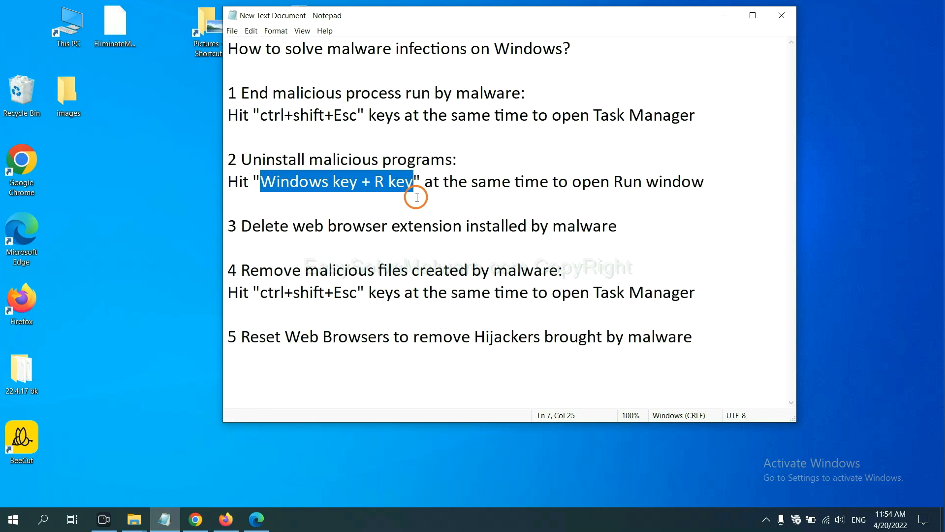
key("Win+r")
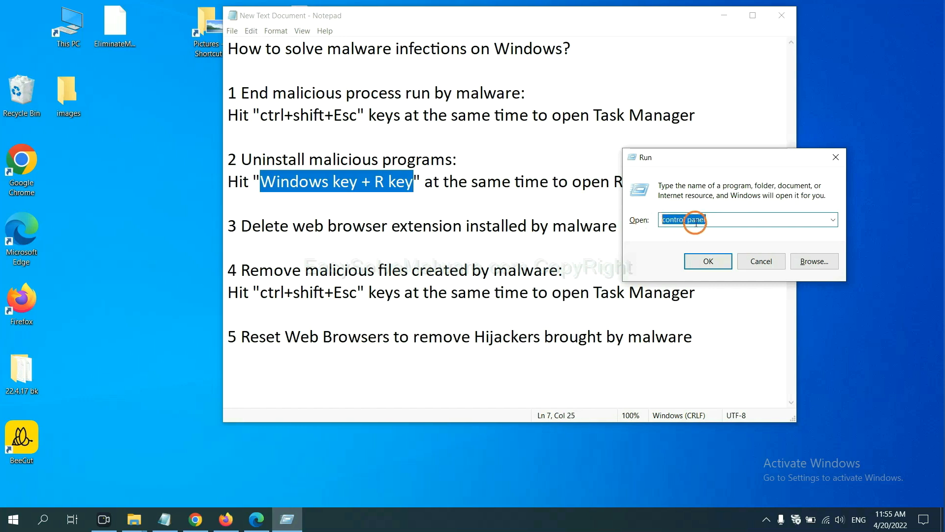
left_click(707, 261)
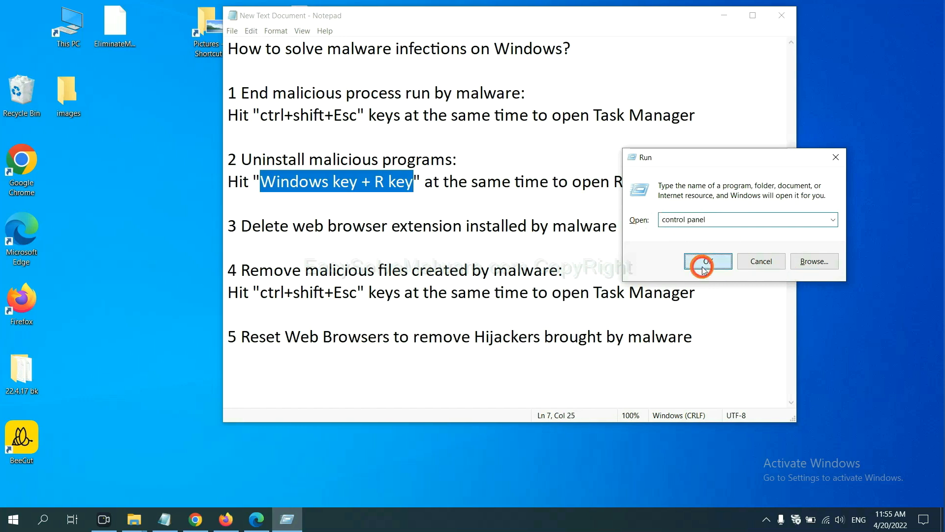
left_click(706, 261)
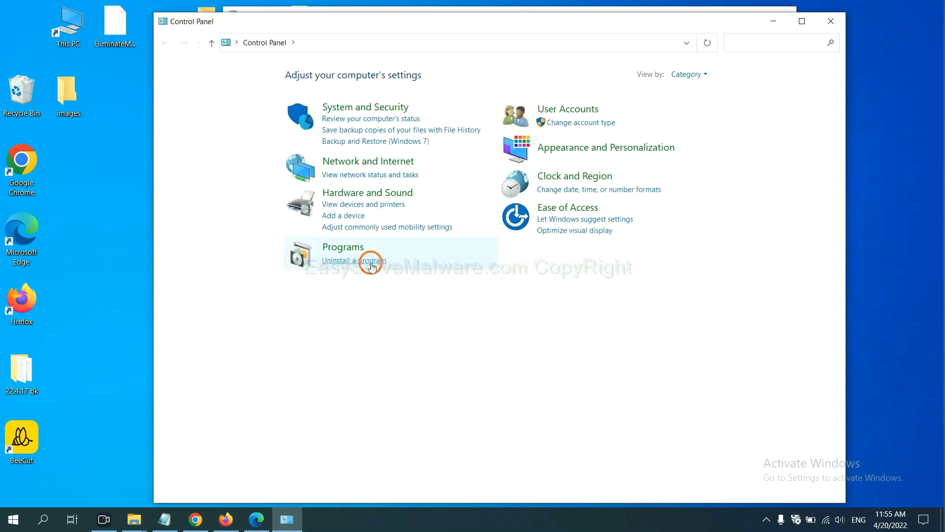
Select Xiph.Org Open Codecs in Programs and Features for uninstalling
left_click(353, 260)
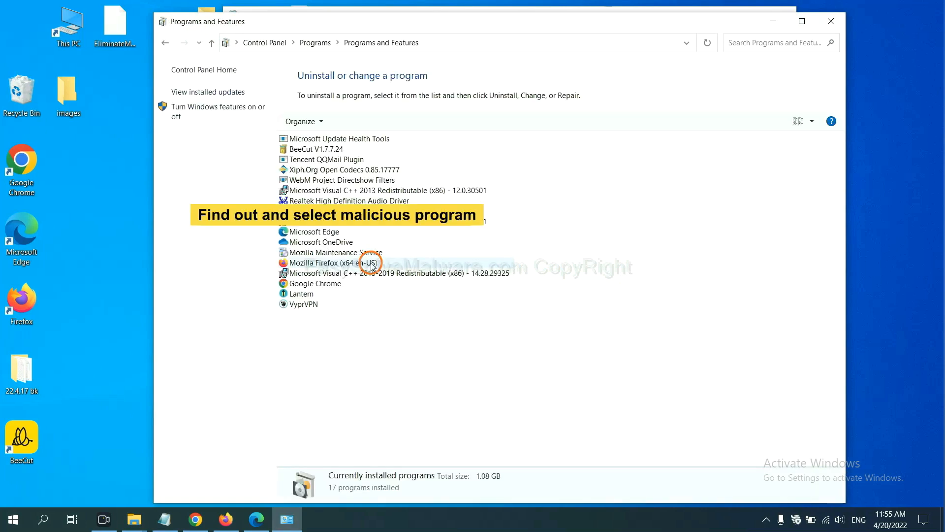
mouse_move(558, 215)
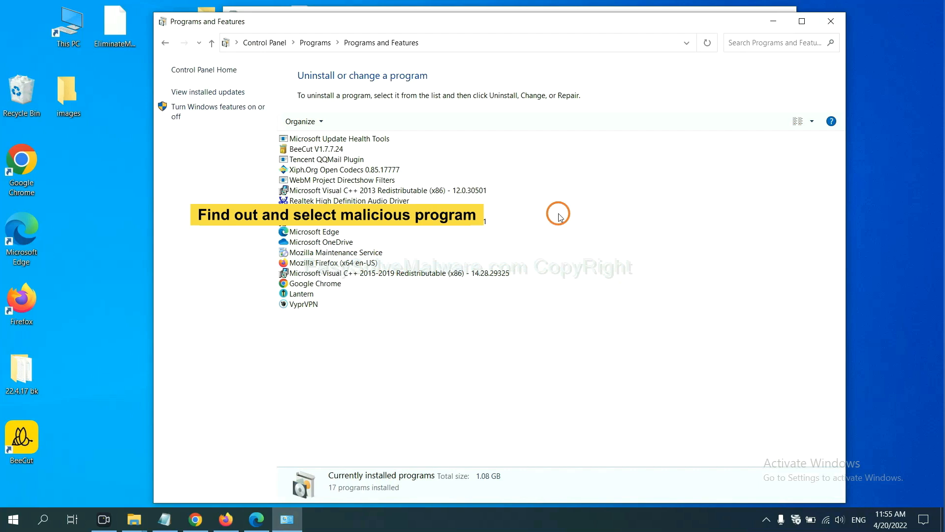
mouse_move(566, 204)
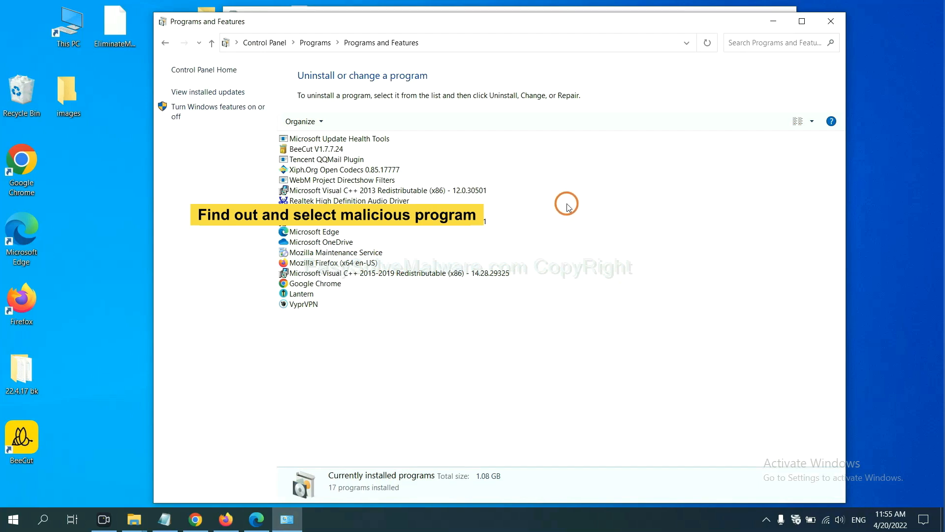
mouse_move(571, 204)
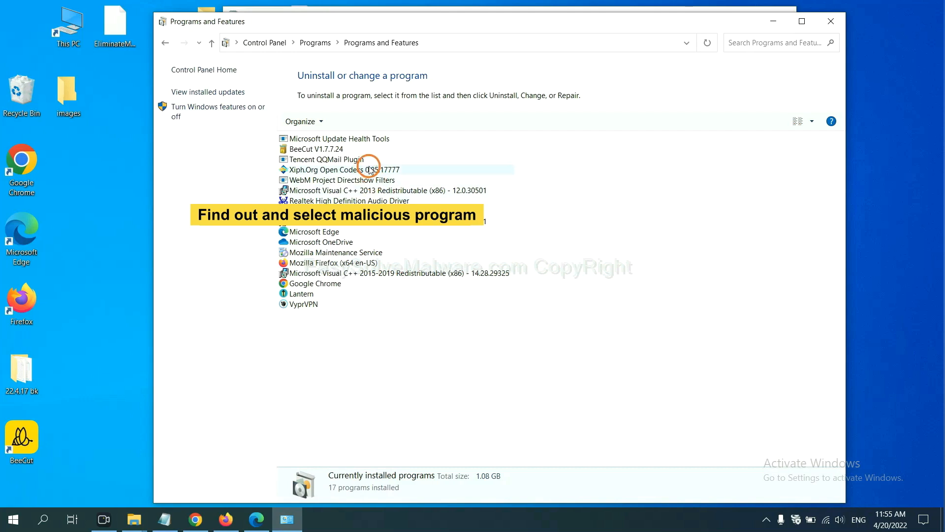
left_click(326, 170)
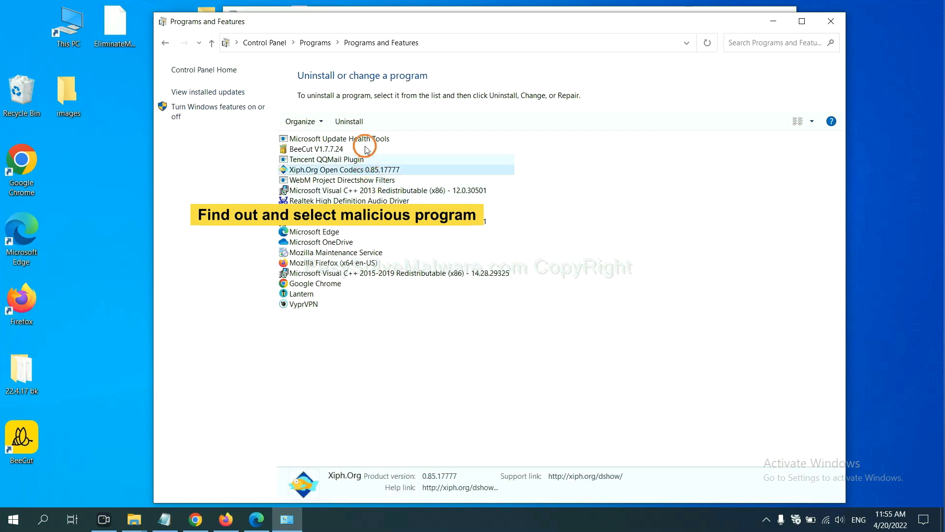
mouse_move(354, 125)
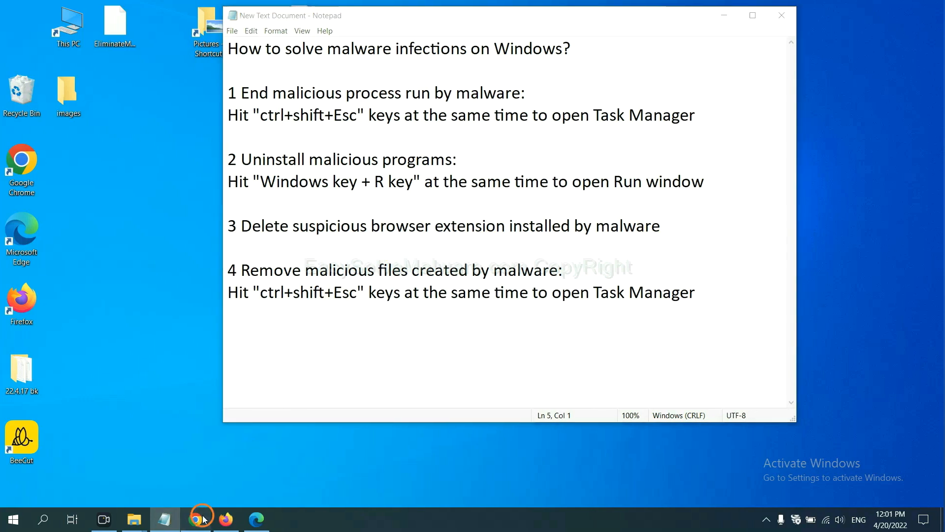
Show Chrome's Extensions page listing the Scroll To Top extension
left_click(196, 518)
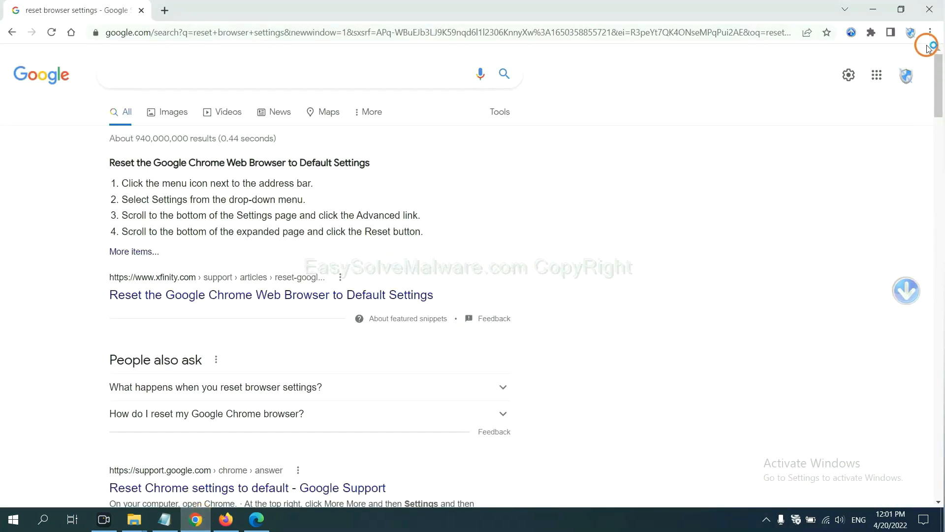
left_click(928, 32)
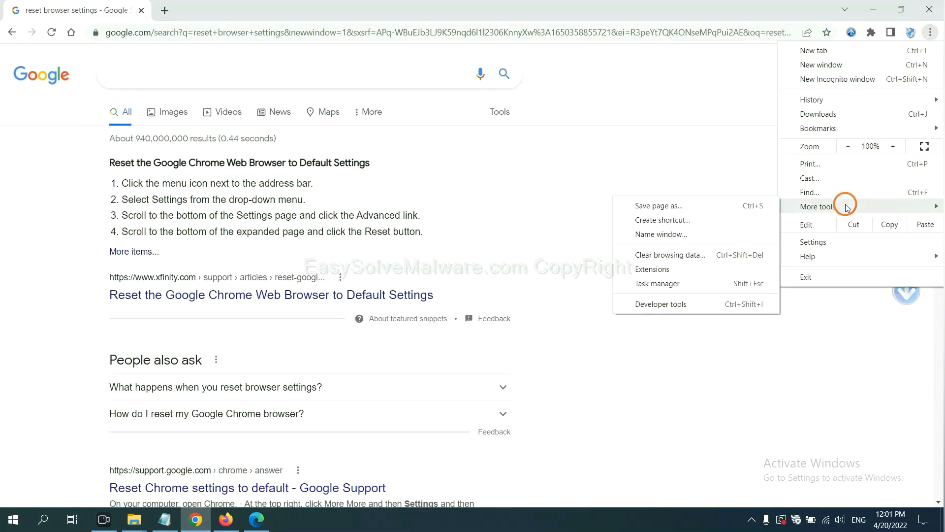
mouse_move(694, 269)
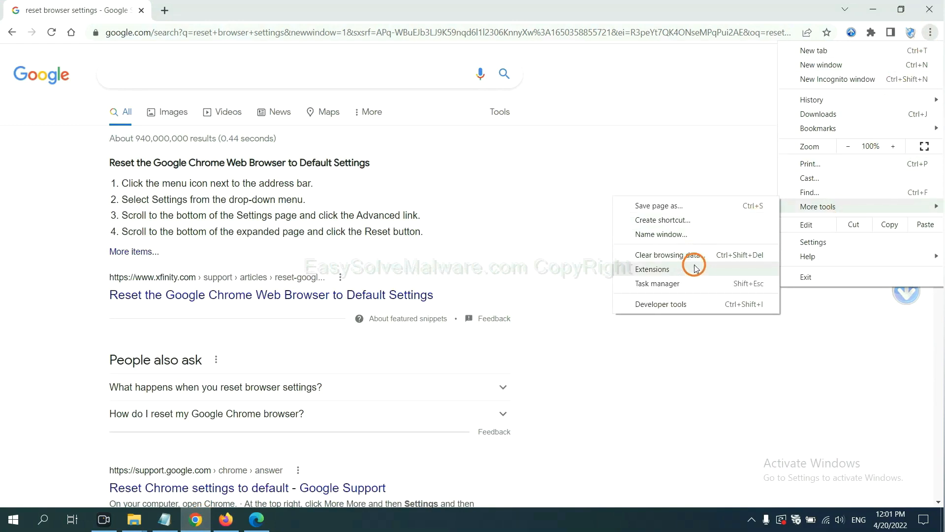
left_click(653, 269)
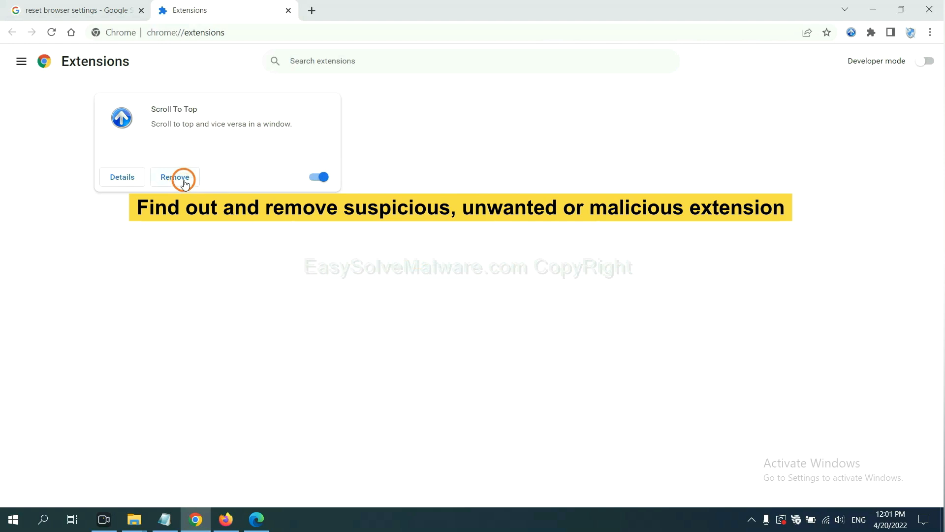
Show the GIPHY for Firefox extension's removal actions in Firefox's Add-ons Manager
left_click(225, 519)
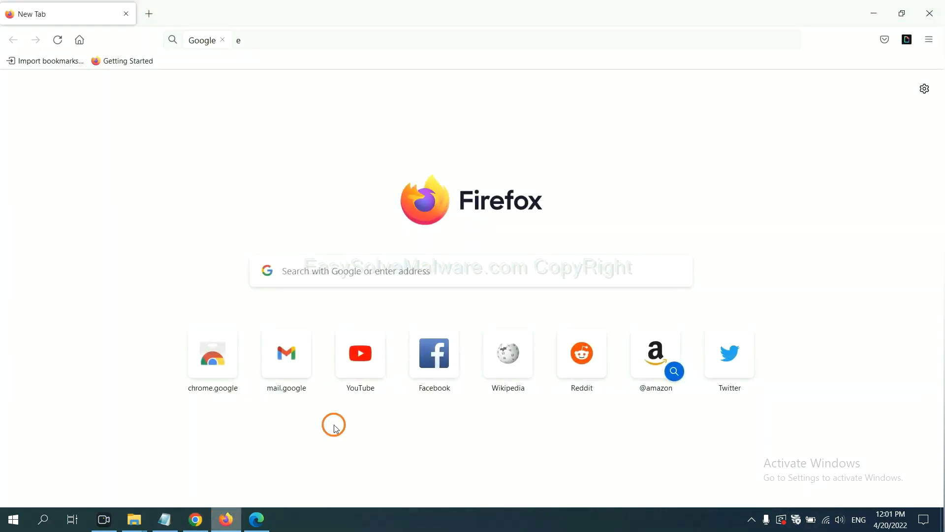
left_click(929, 40)
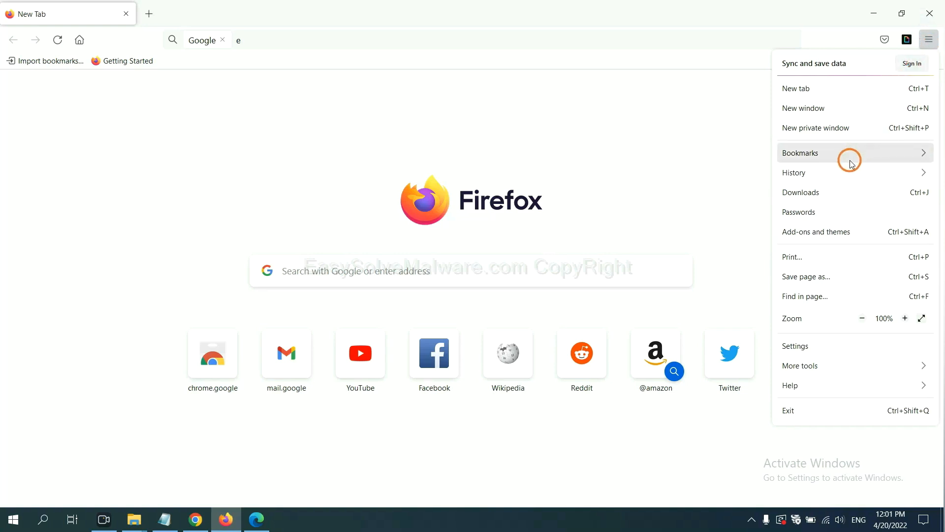
mouse_move(824, 235)
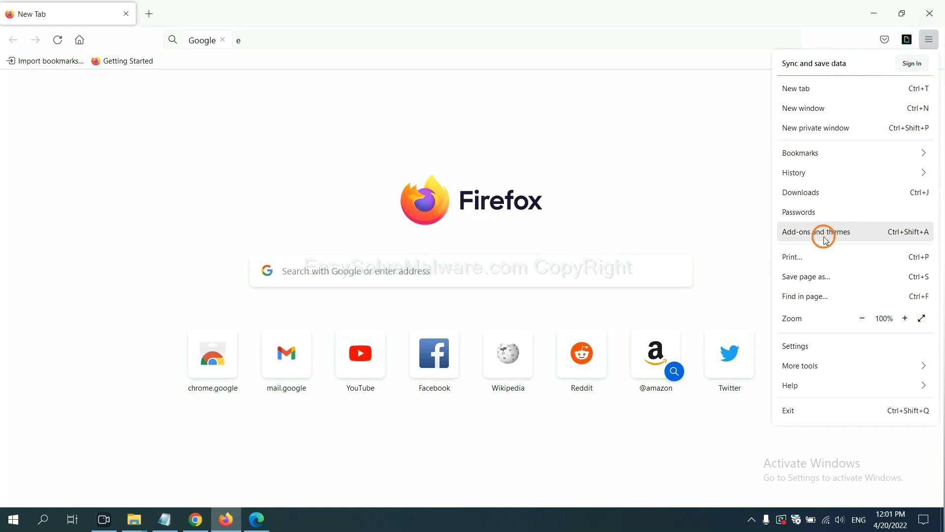
left_click(815, 232)
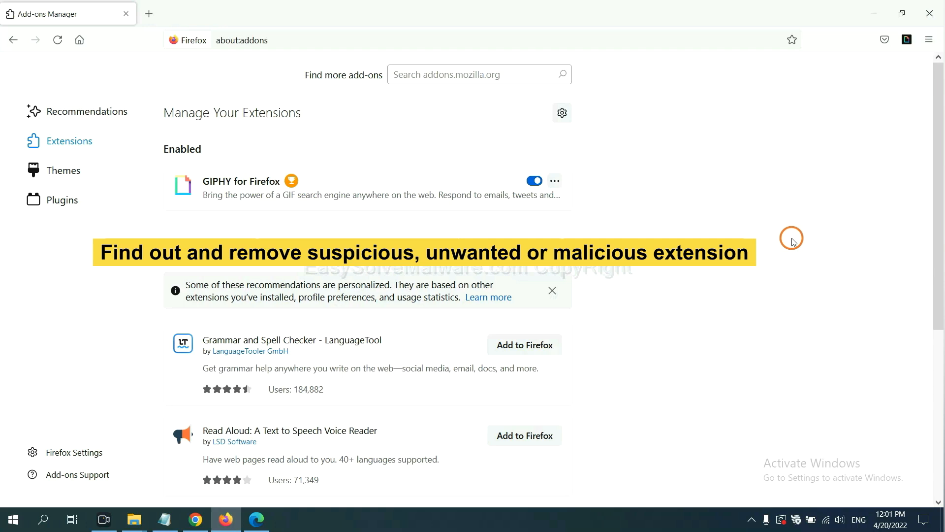
left_click(553, 181)
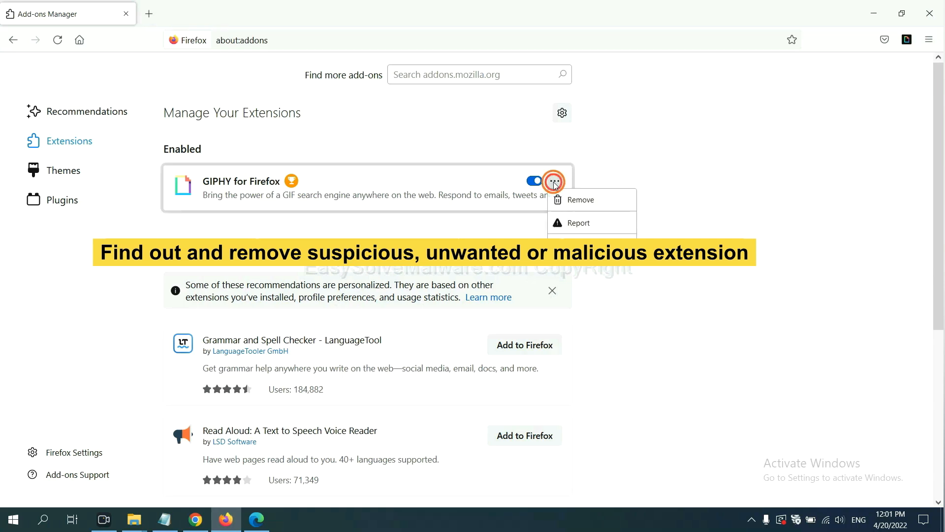
mouse_move(567, 202)
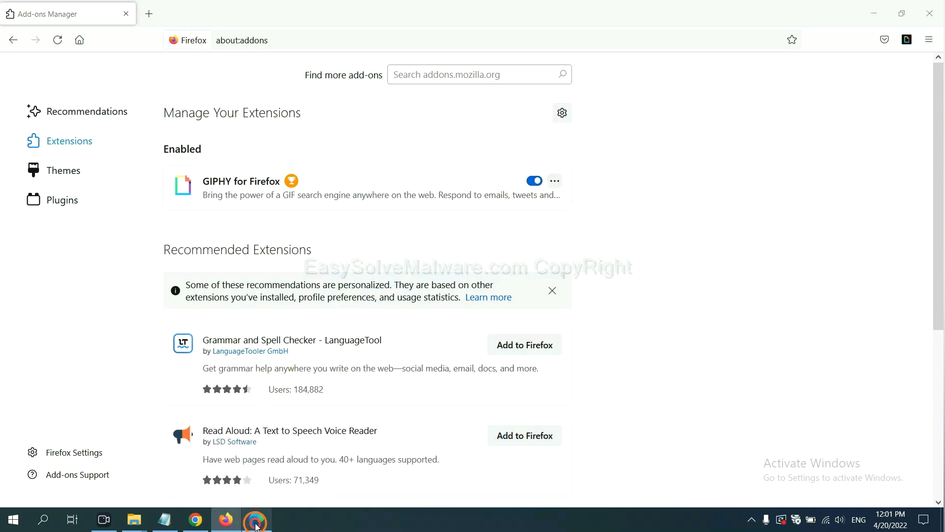
Remove the ArcVpn Free Fast VPN Proxy extension from Microsoft Edge
left_click(256, 518)
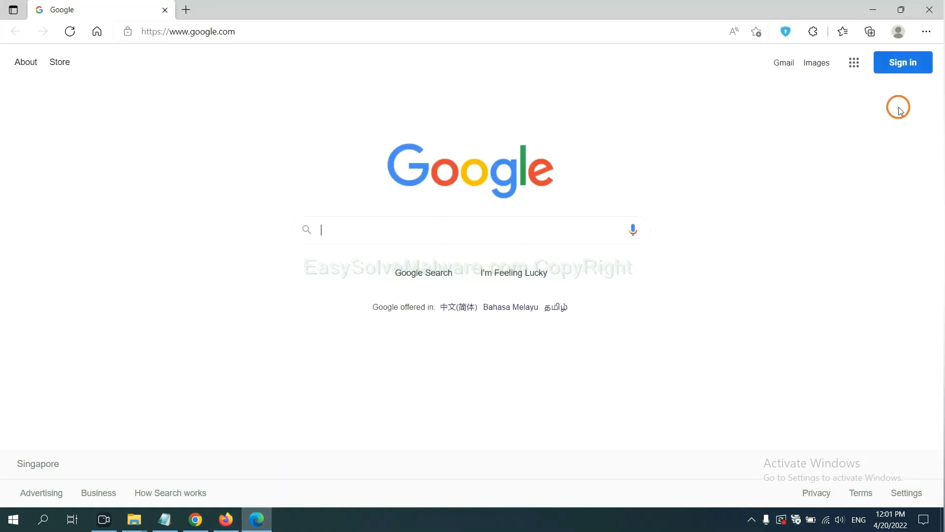
left_click(926, 32)
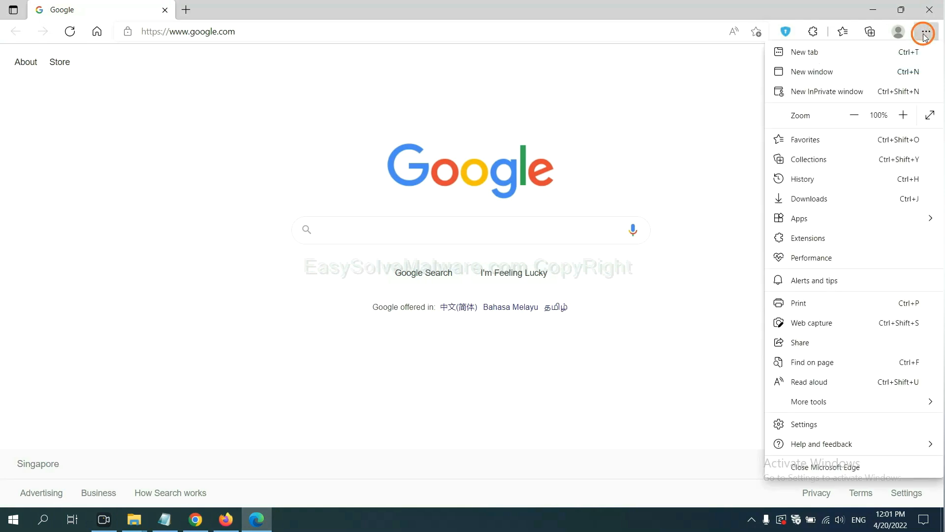
mouse_move(808, 237)
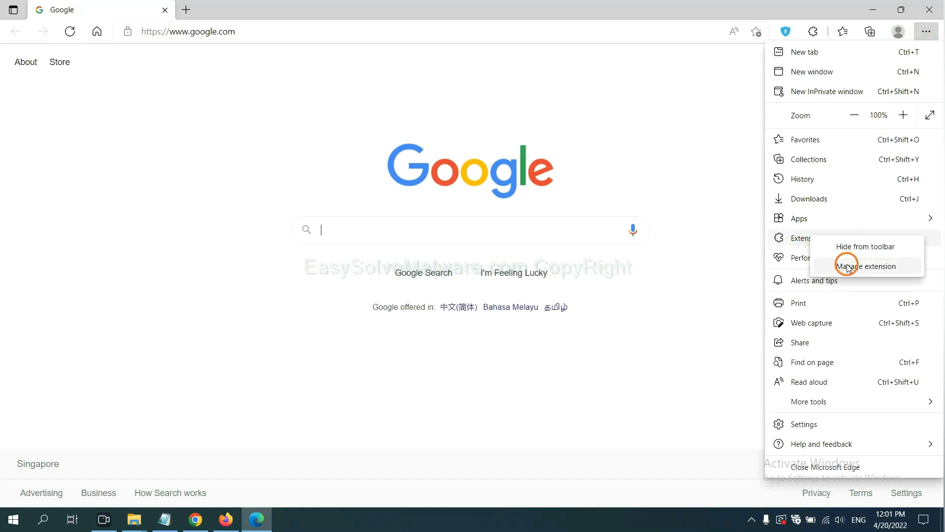
left_click(864, 267)
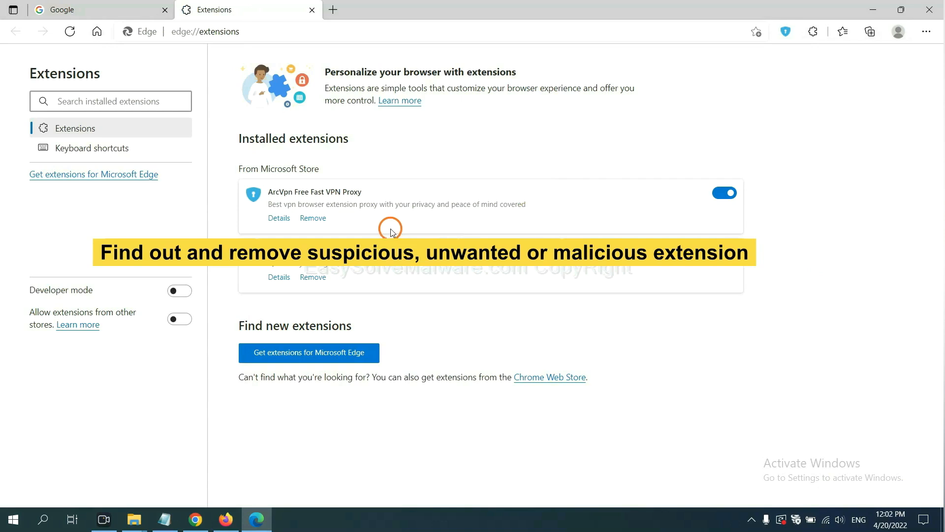
mouse_move(312, 217)
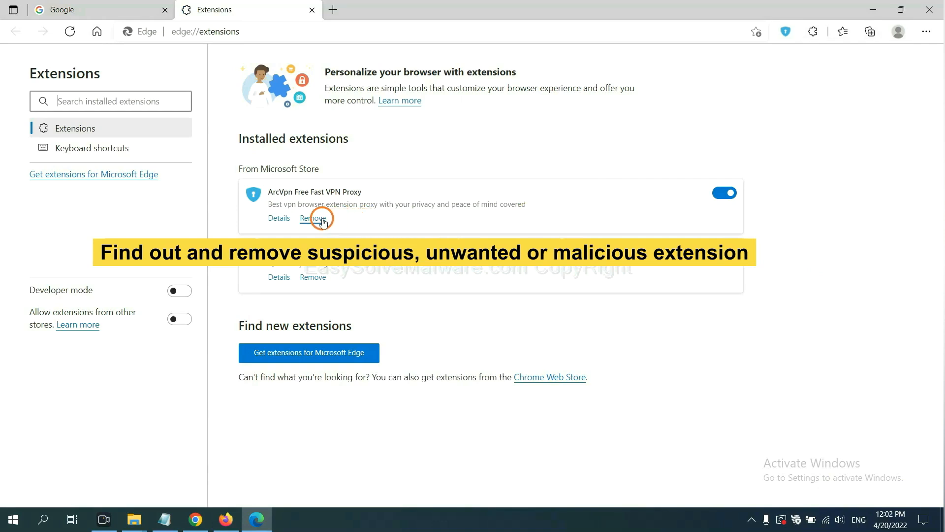
left_click(312, 218)
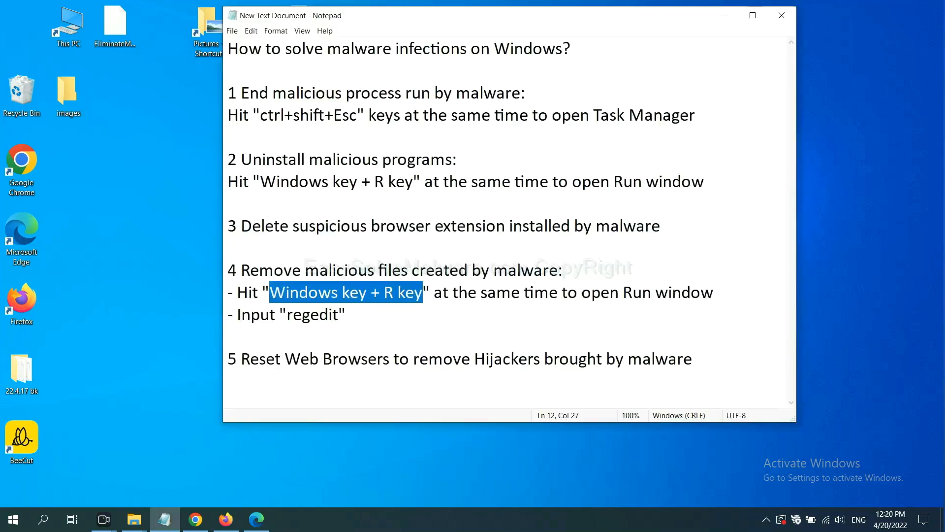
Review checklist step 4 and bring up the Run dialog for regedit
left_click(416, 293)
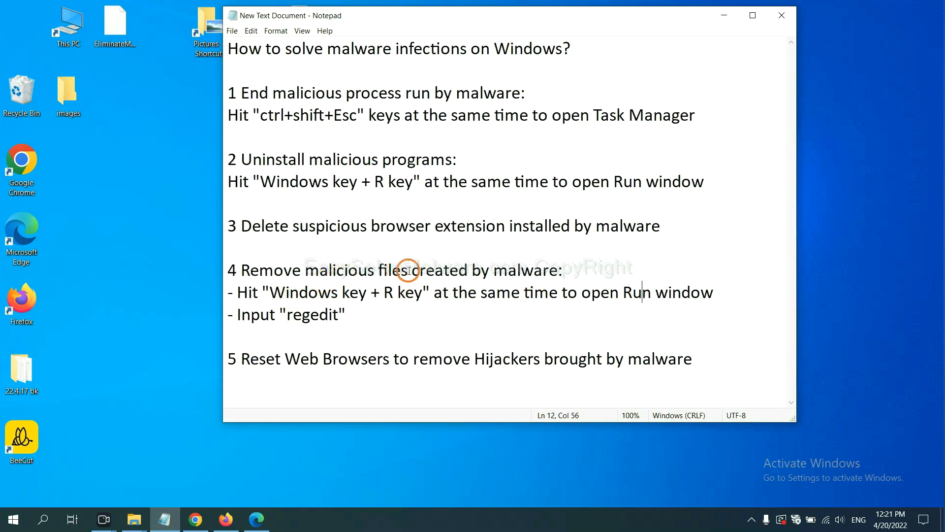
mouse_move(243, 289)
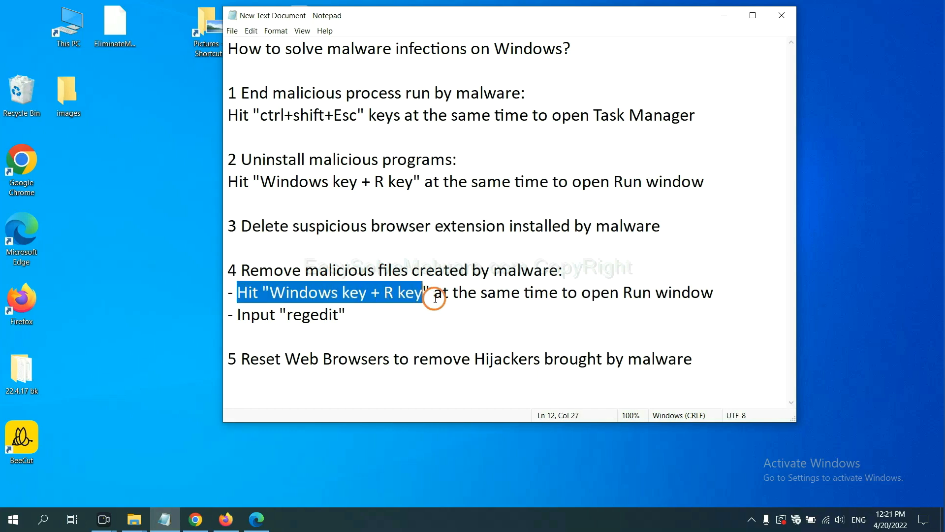
left_click(547, 293)
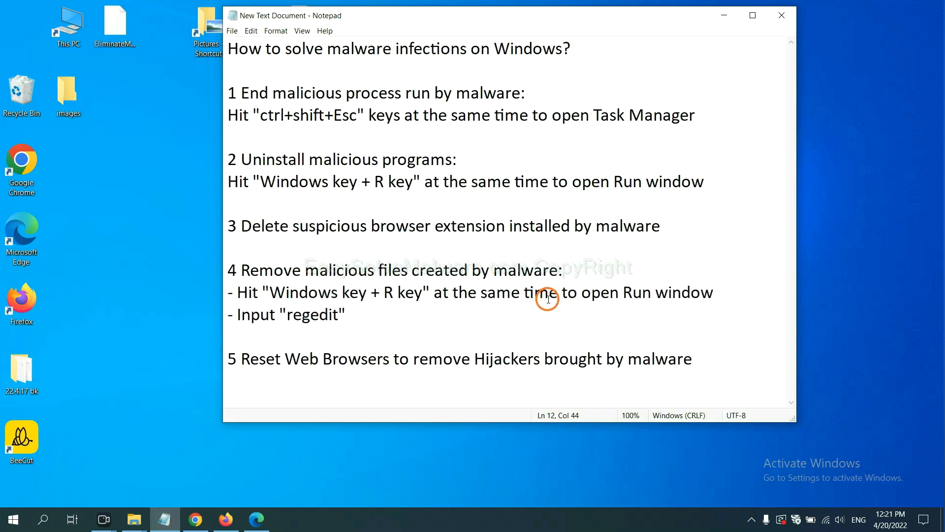
key("win+r")
type("regedit")
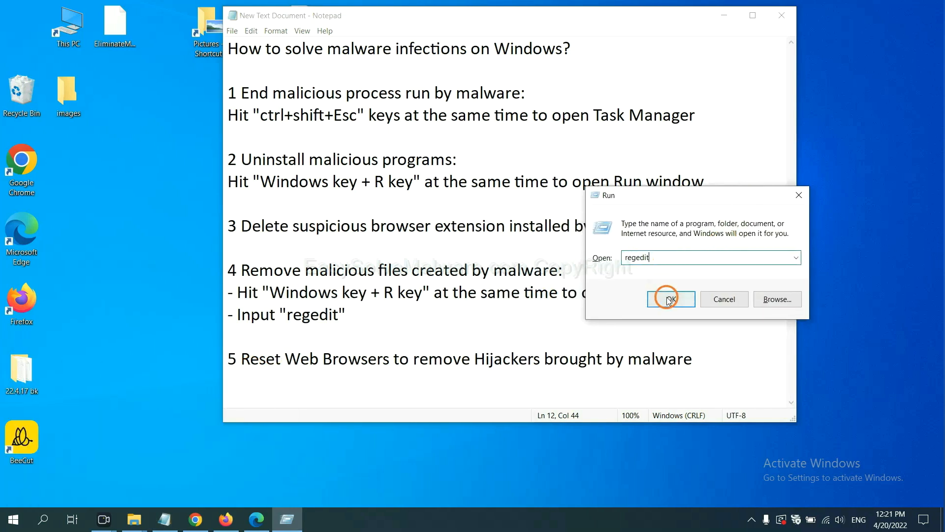
Launch Registry Editor and start a registry search for entries containing 'be'
left_click(671, 299)
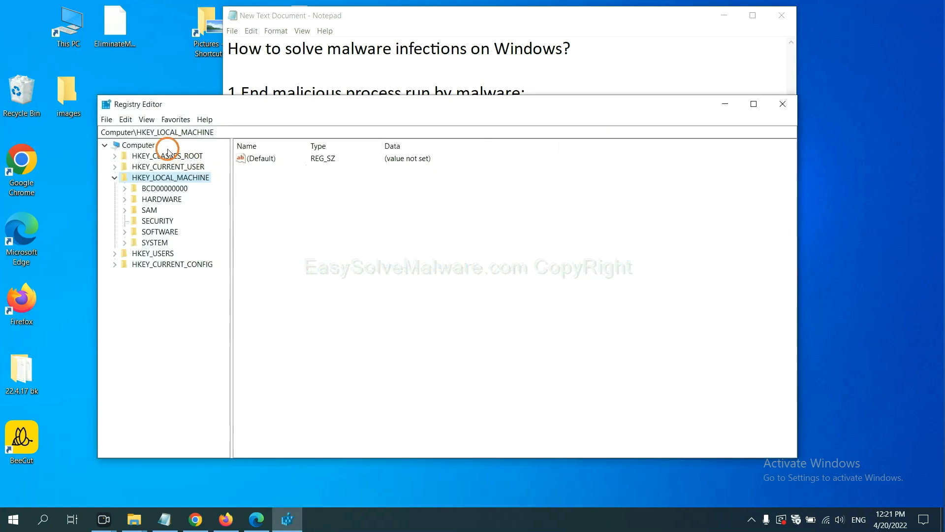
mouse_move(126, 119)
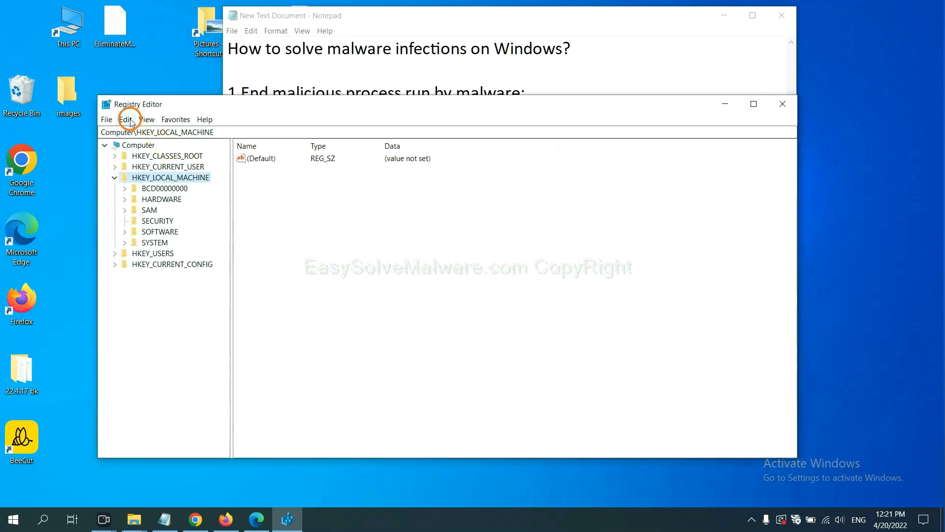
left_click(125, 118)
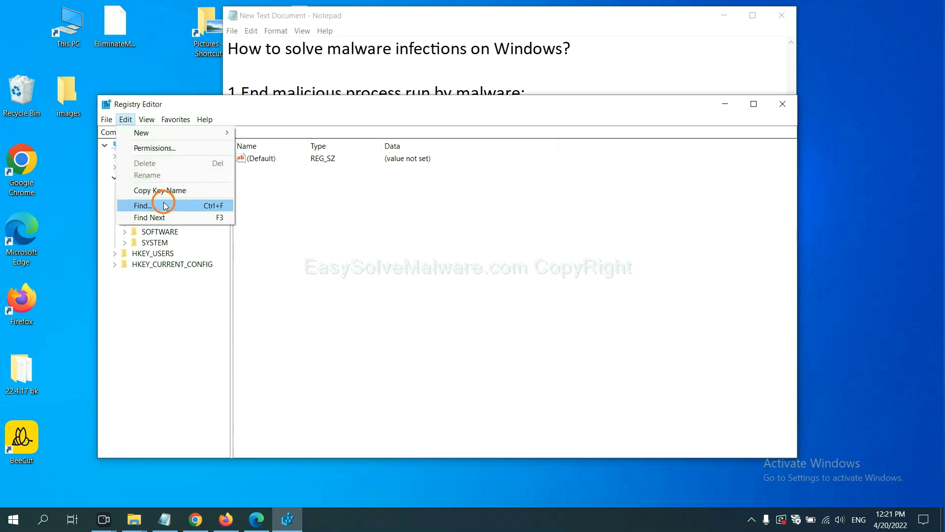
left_click(143, 204)
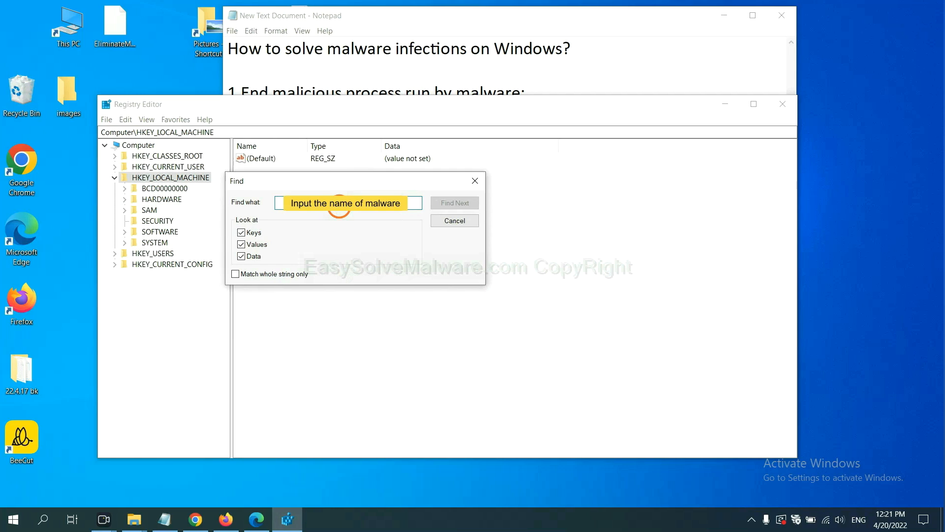
type("be")
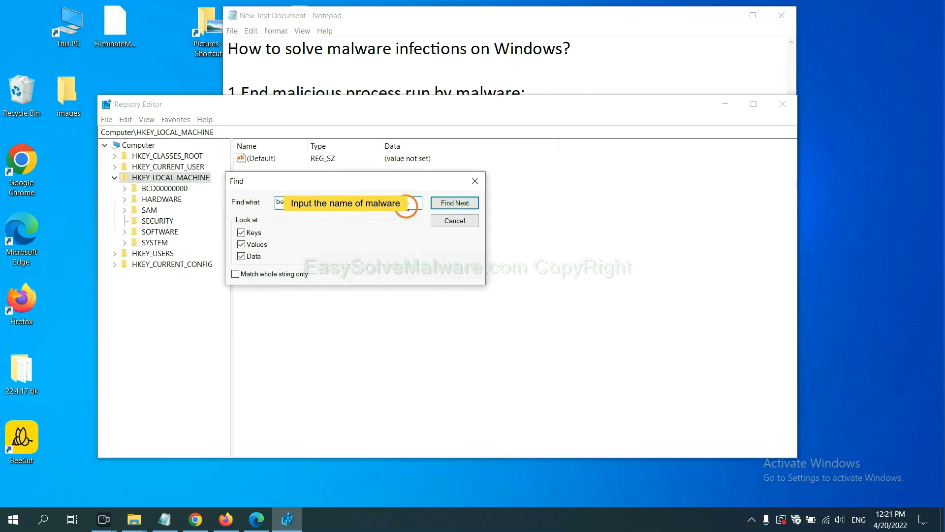
left_click(454, 202)
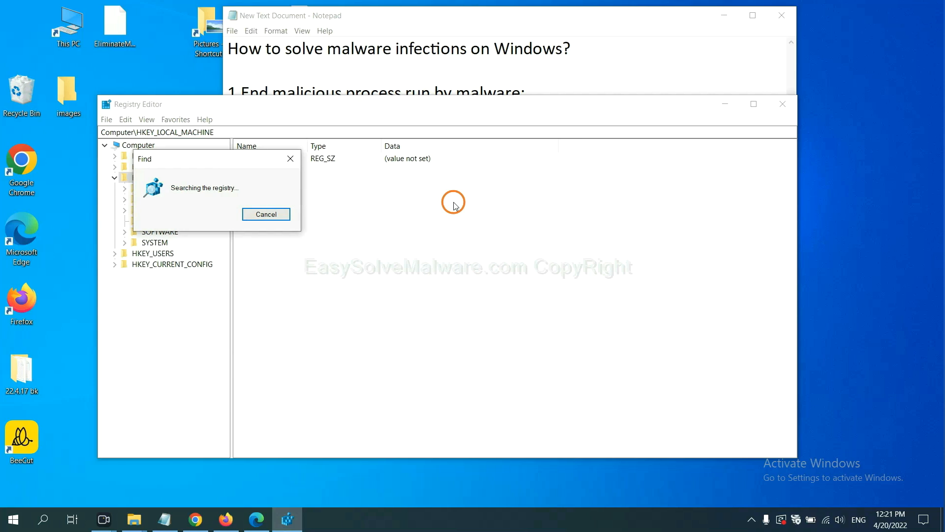
mouse_move(228, 149)
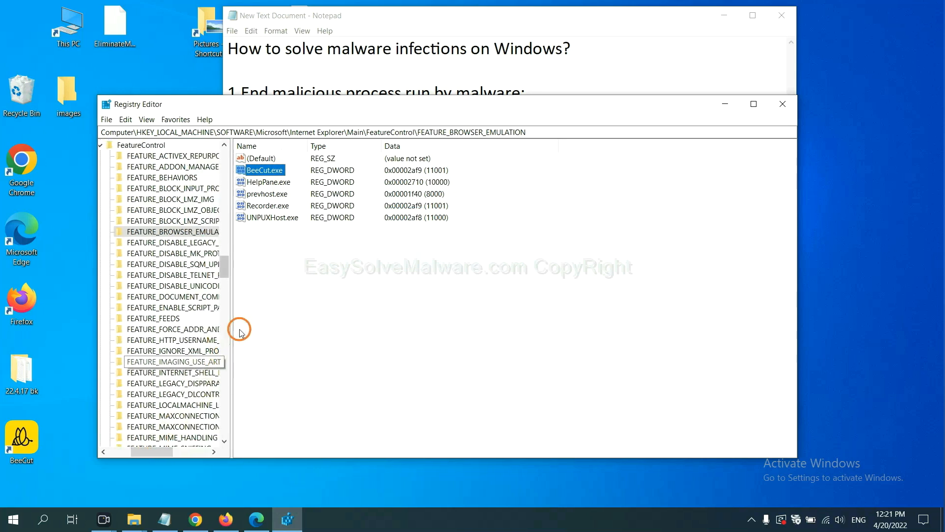
mouse_move(258, 302)
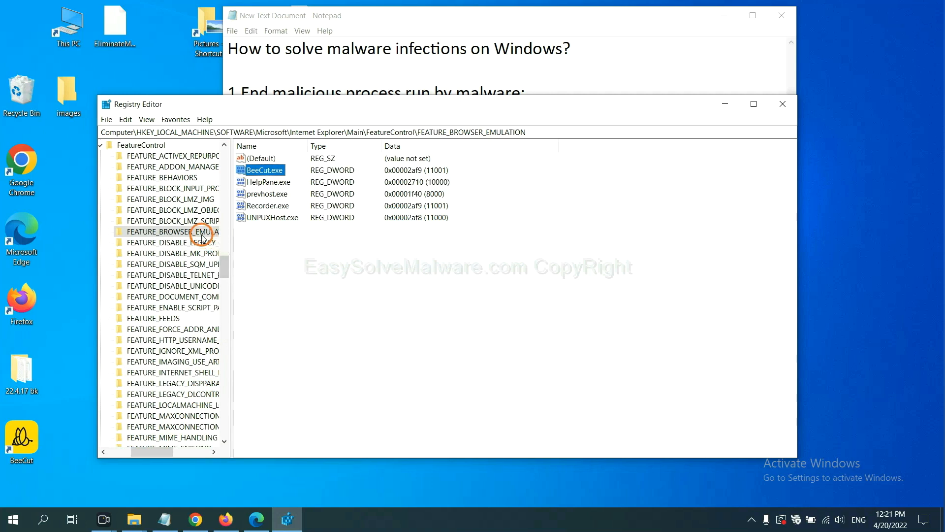
Bring up the context actions for the found FEATURE_BROWSER_EMULATION key holding BeeCut.exe
right_click(175, 231)
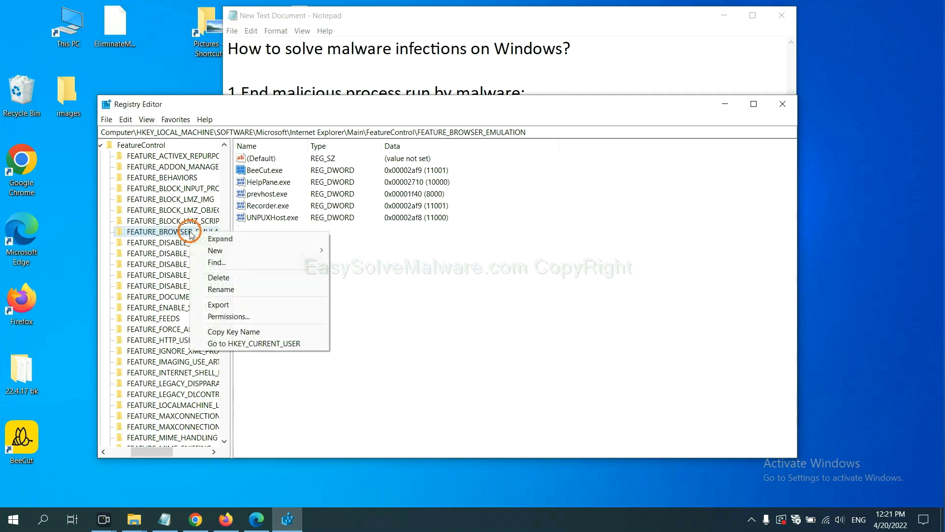
mouse_move(215, 250)
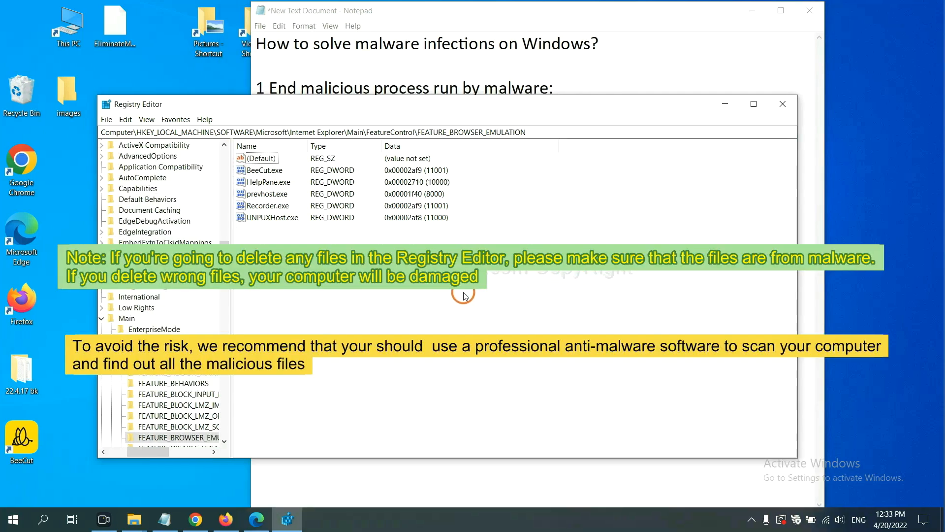
mouse_move(449, 300)
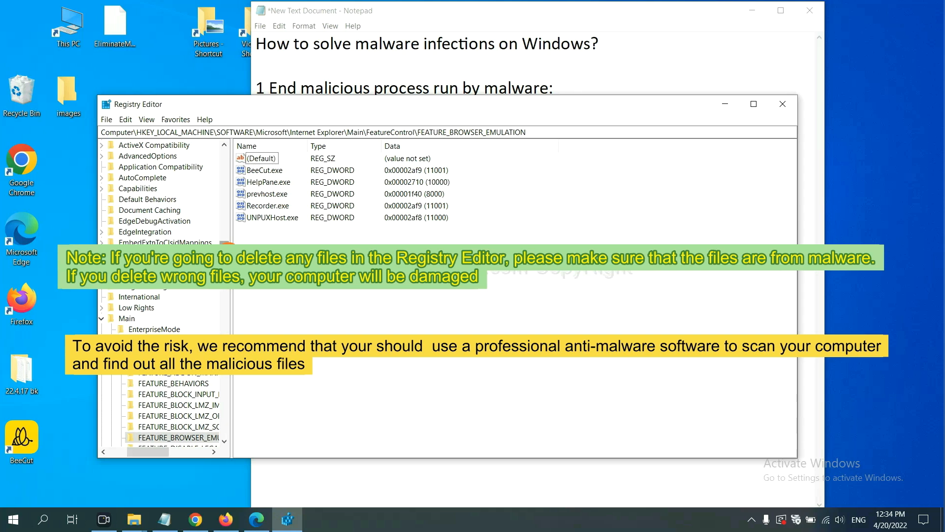
mouse_move(314, 296)
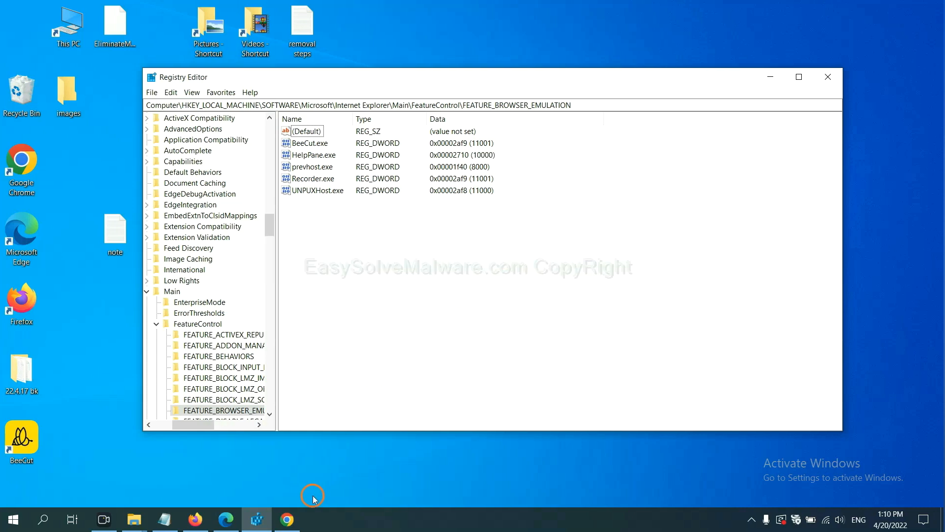
Bring the EasySolveMalware.com guide forward and scroll to its Quick Menu of Windows and Mac steps
left_click(287, 518)
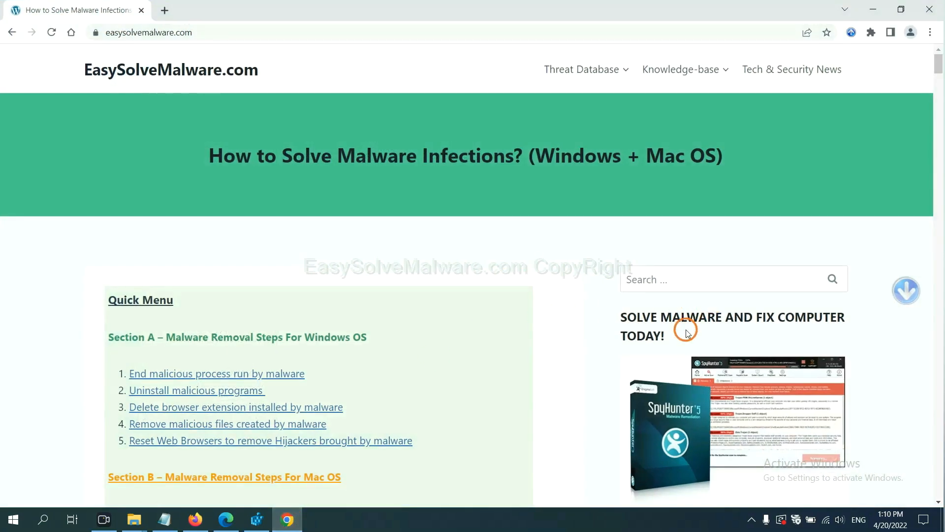
scroll("down", 3)
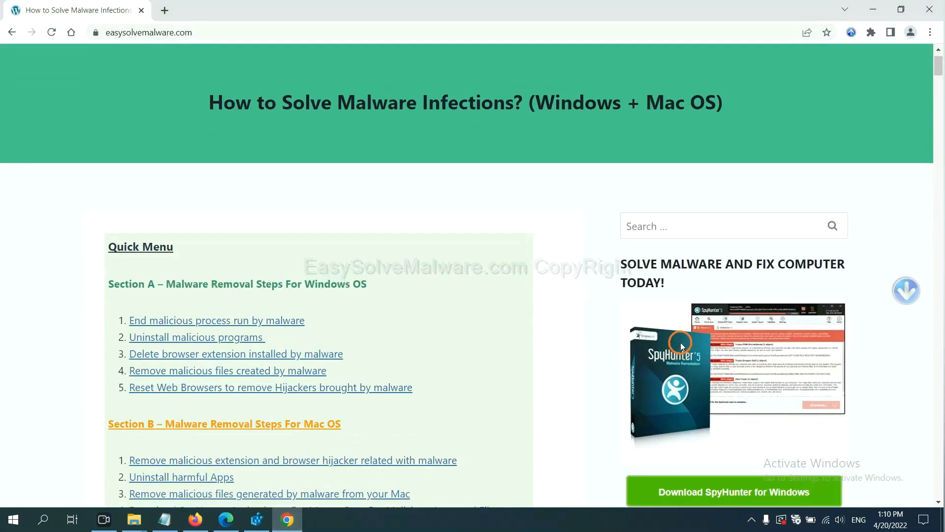
scroll("up", 3)
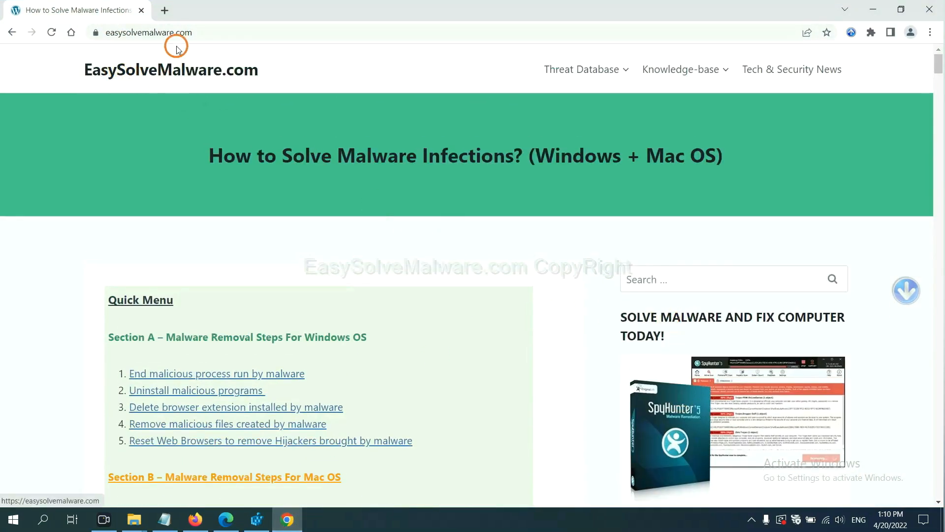
scroll("down", 3)
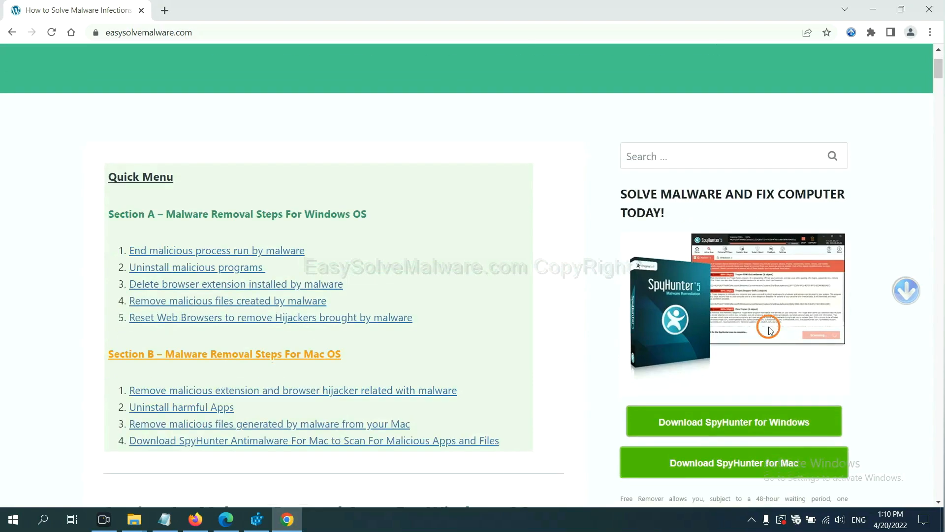
scroll("down", 3)
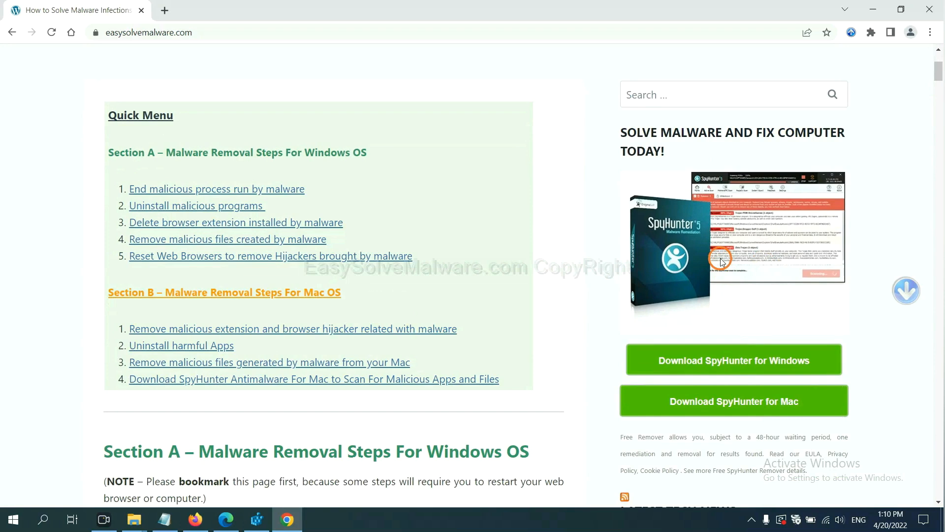
mouse_move(742, 400)
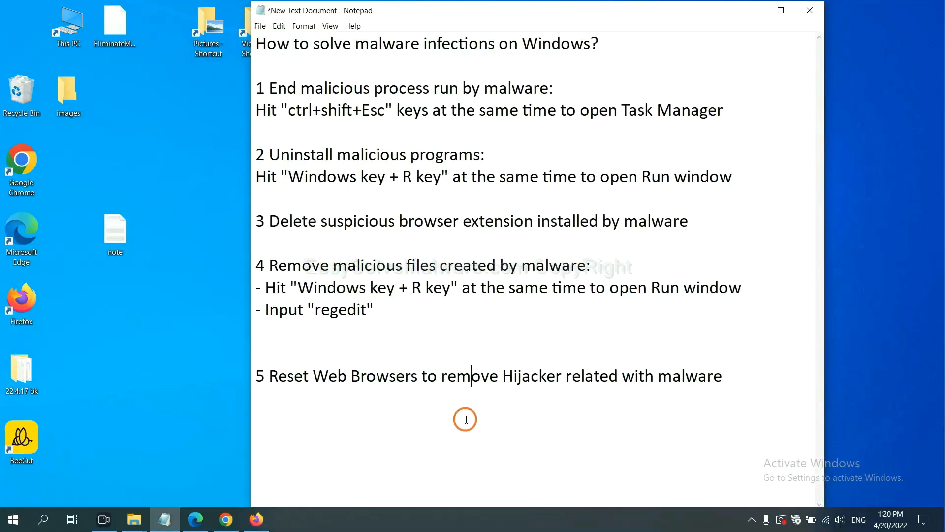
mouse_move(383, 395)
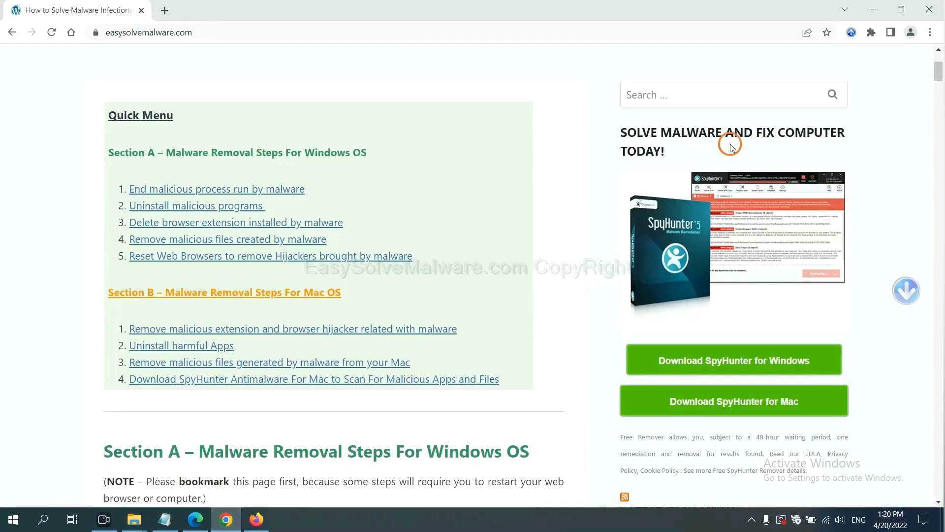
mouse_move(931, 32)
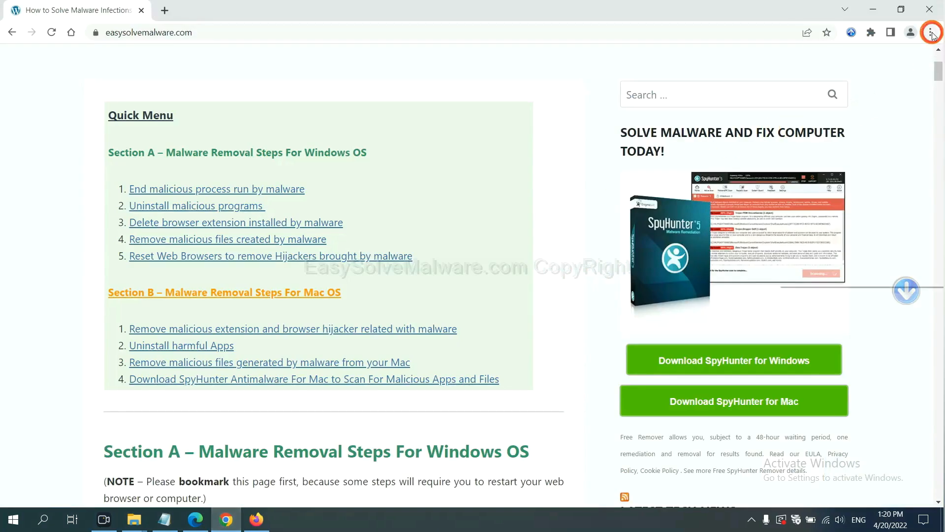
Reach Chrome's settings and search them for 'reset' to find the restore-defaults option
left_click(930, 32)
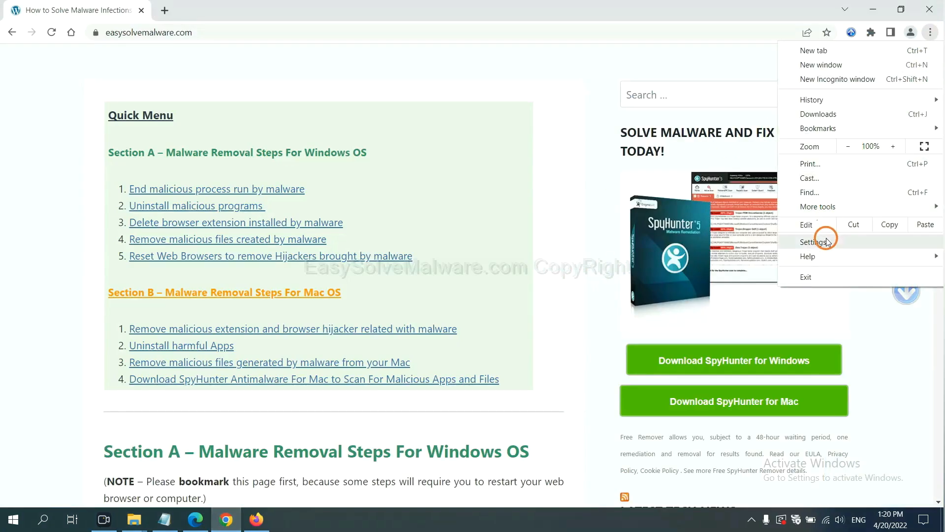
left_click(814, 241)
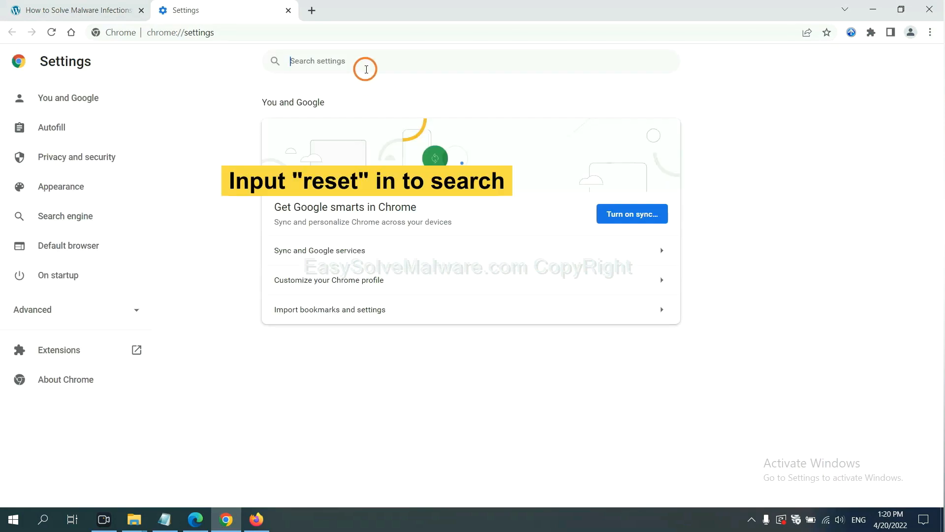
type("reset")
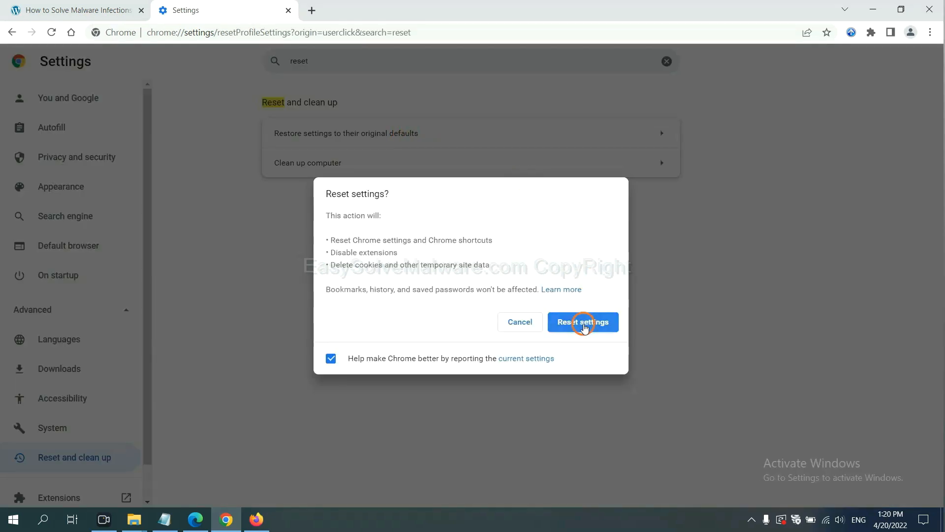
mouse_move(392, 415)
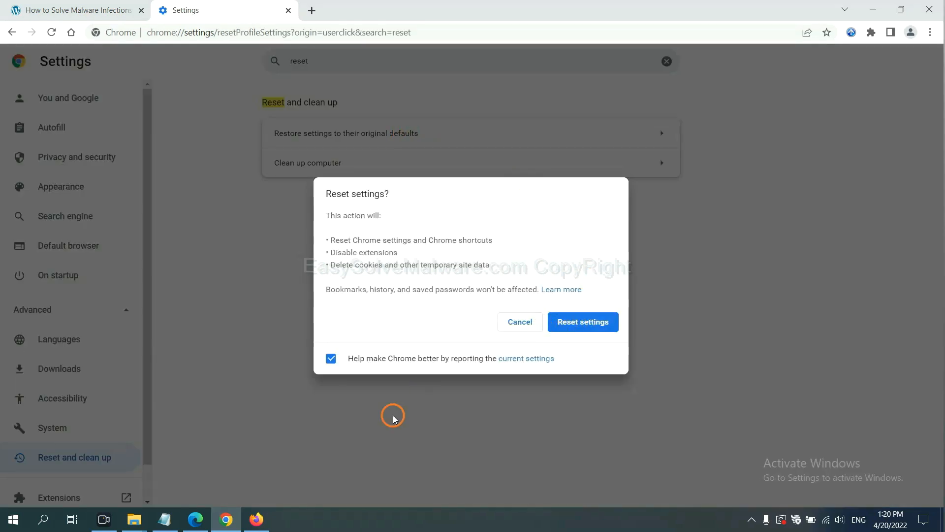
Switch to Firefox, reach Troubleshooting Information via Help, and start Refresh Firefox
left_click(256, 519)
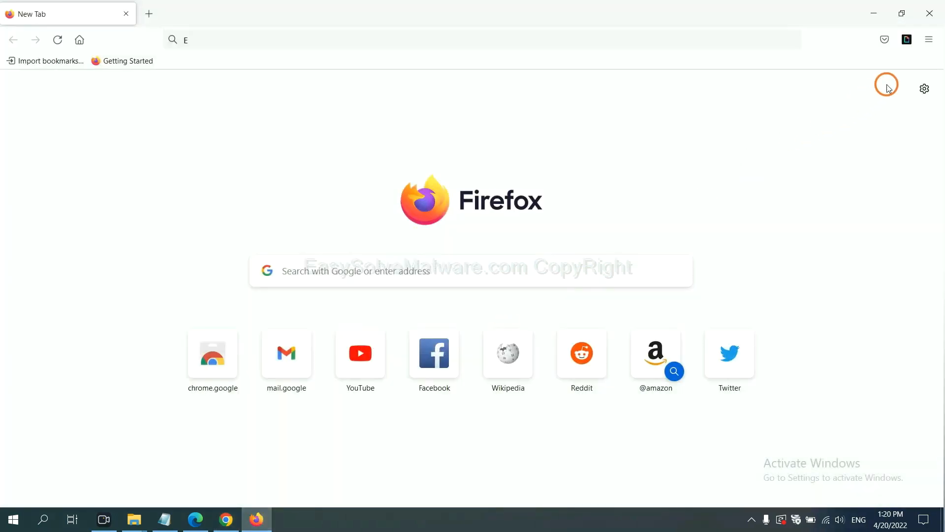
mouse_move(929, 40)
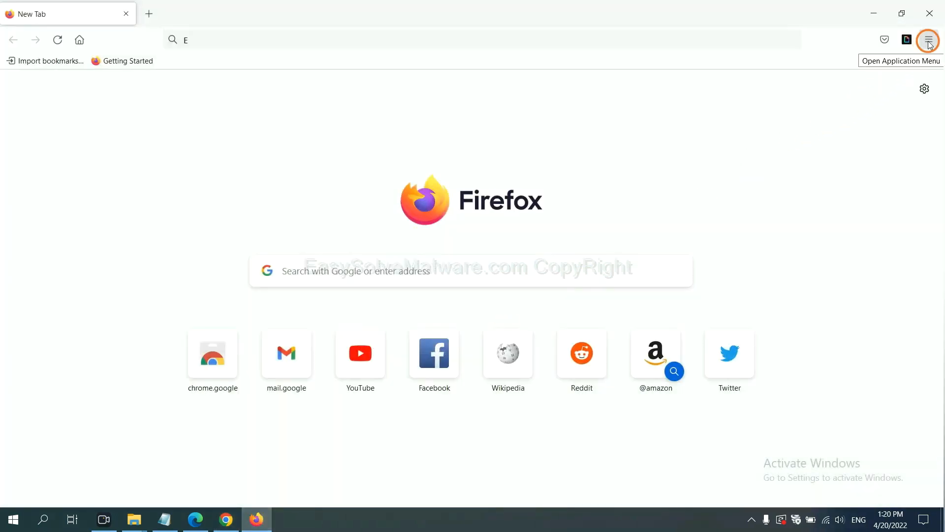
left_click(928, 40)
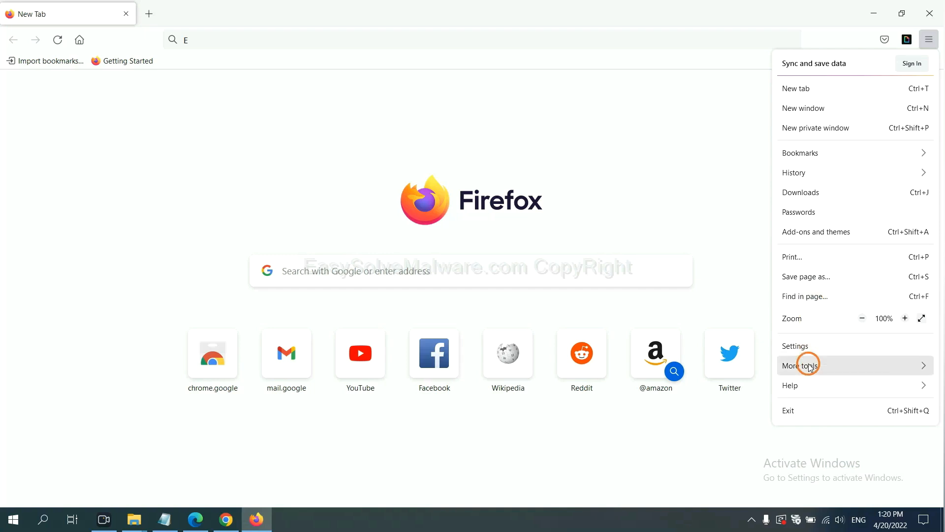
left_click(790, 384)
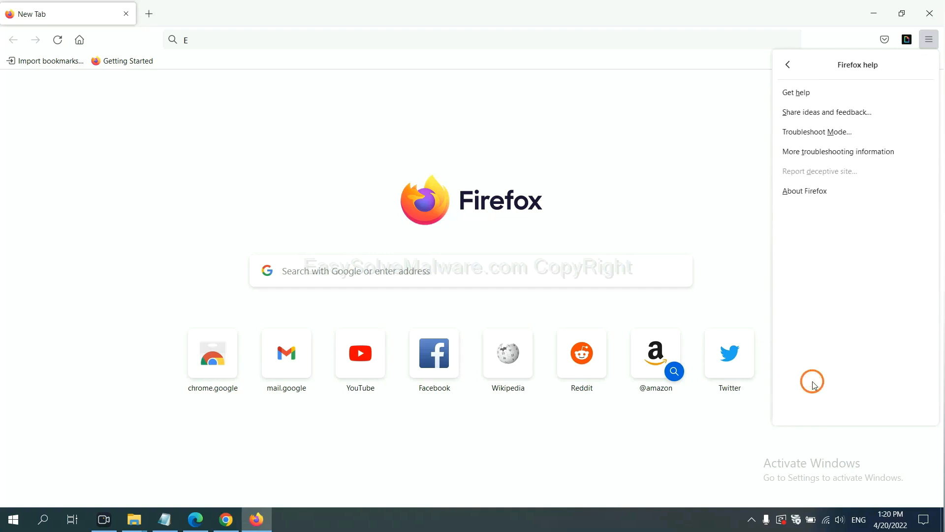
mouse_move(838, 151)
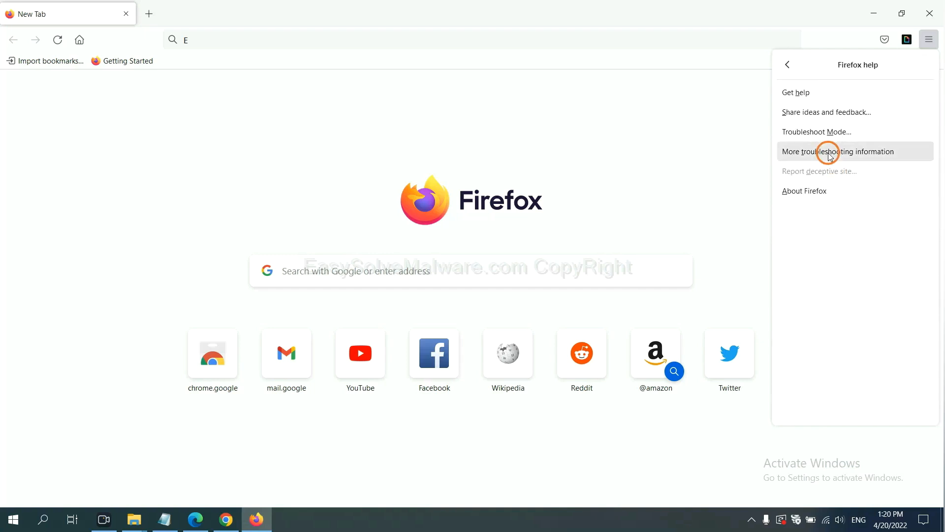
left_click(838, 151)
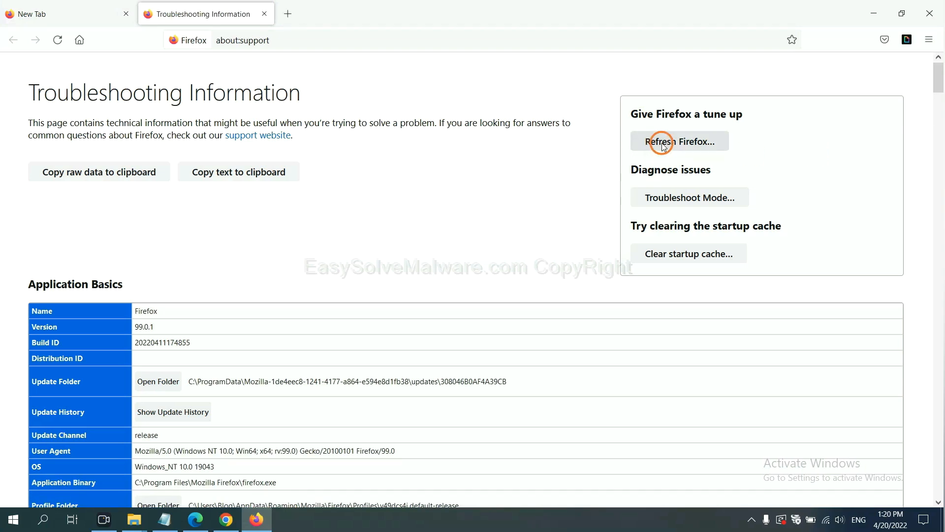
left_click(679, 141)
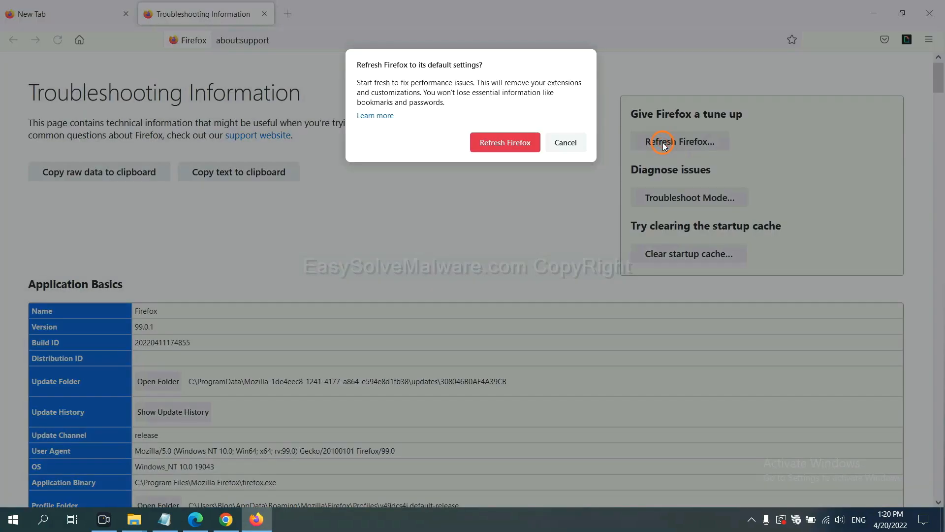
mouse_move(465, 164)
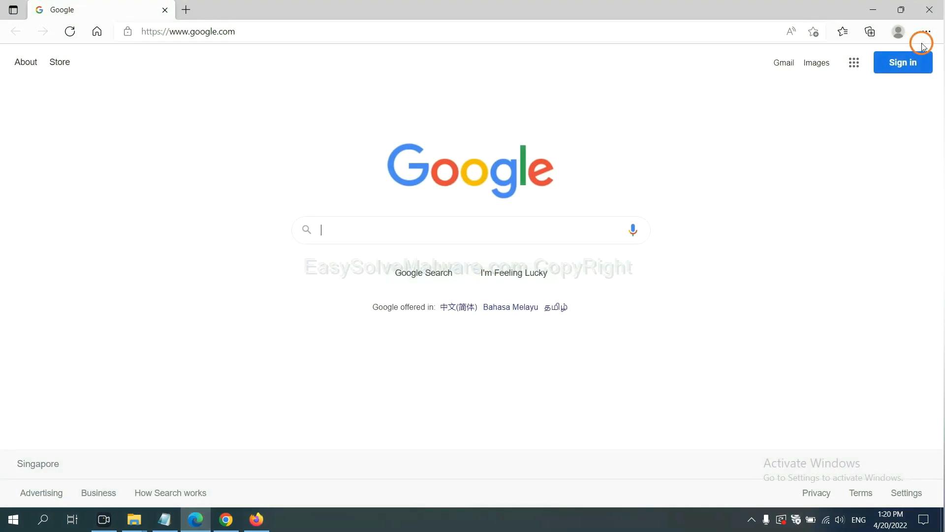
Search Edge's settings for 'reset' and start restoring settings to their default values
left_click(927, 31)
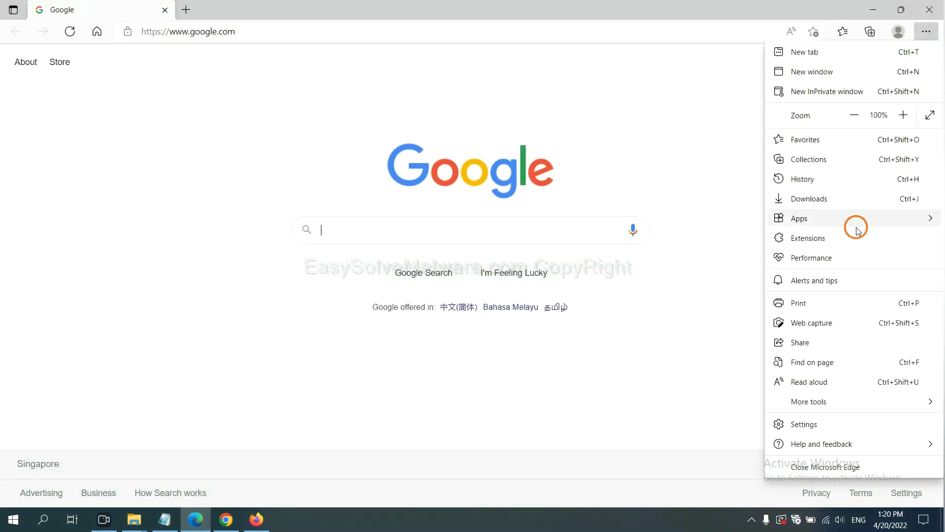
mouse_move(814, 424)
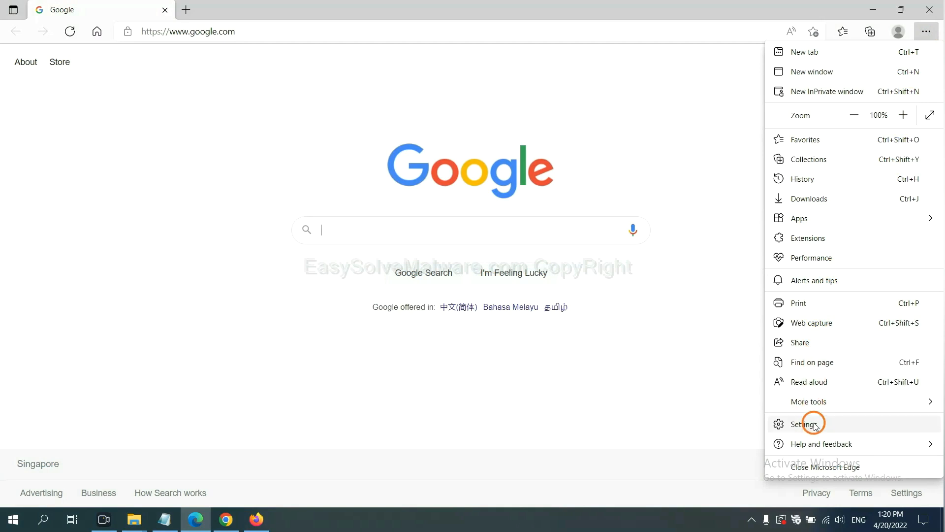
left_click(804, 423)
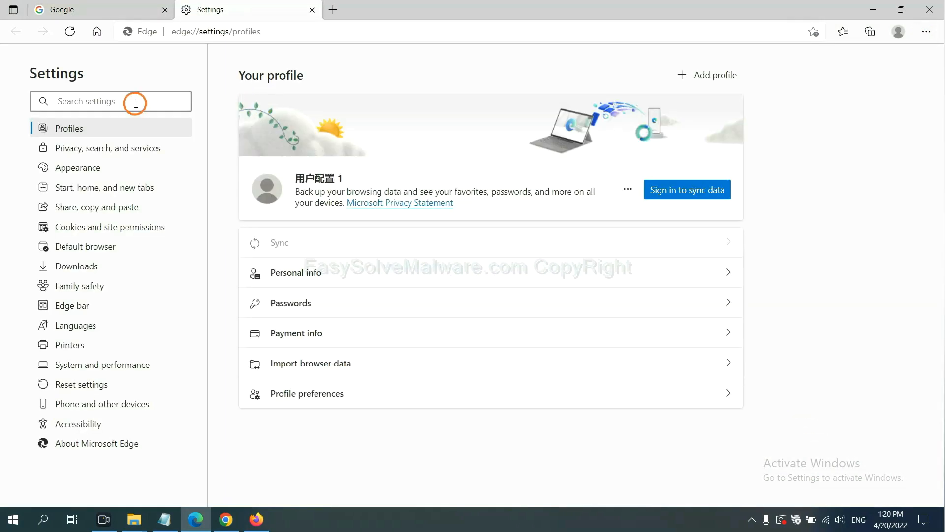
type("re")
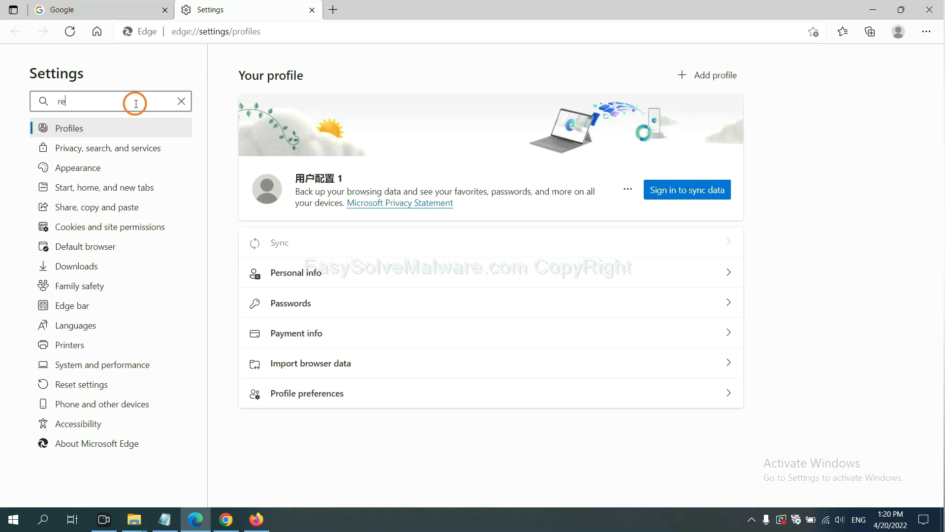
type("re")
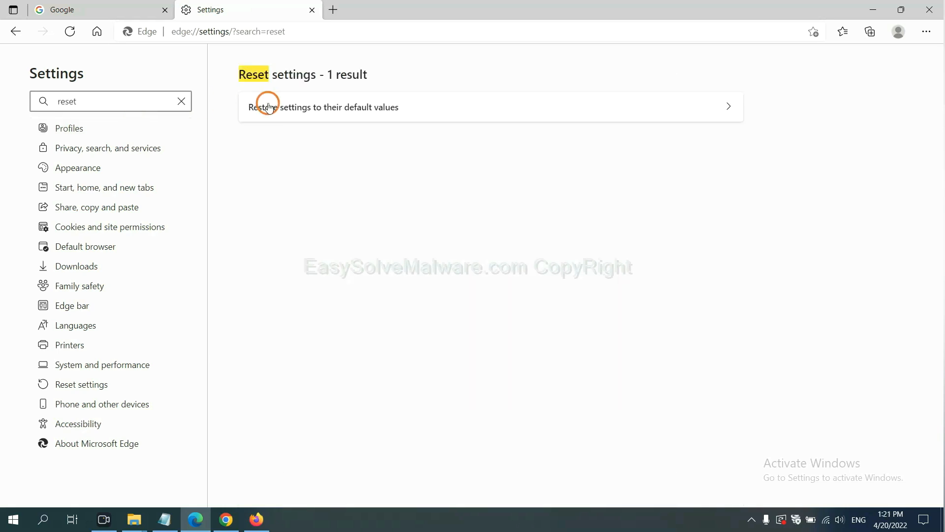
left_click(324, 107)
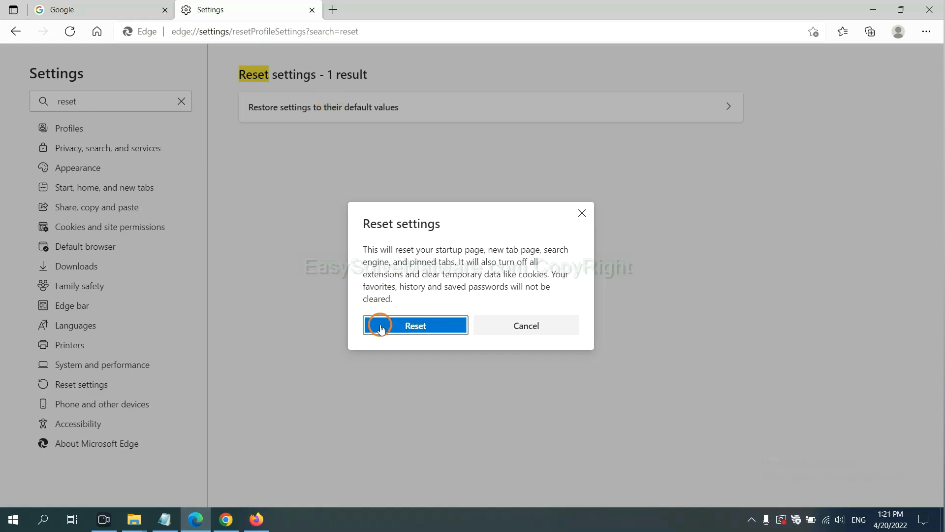